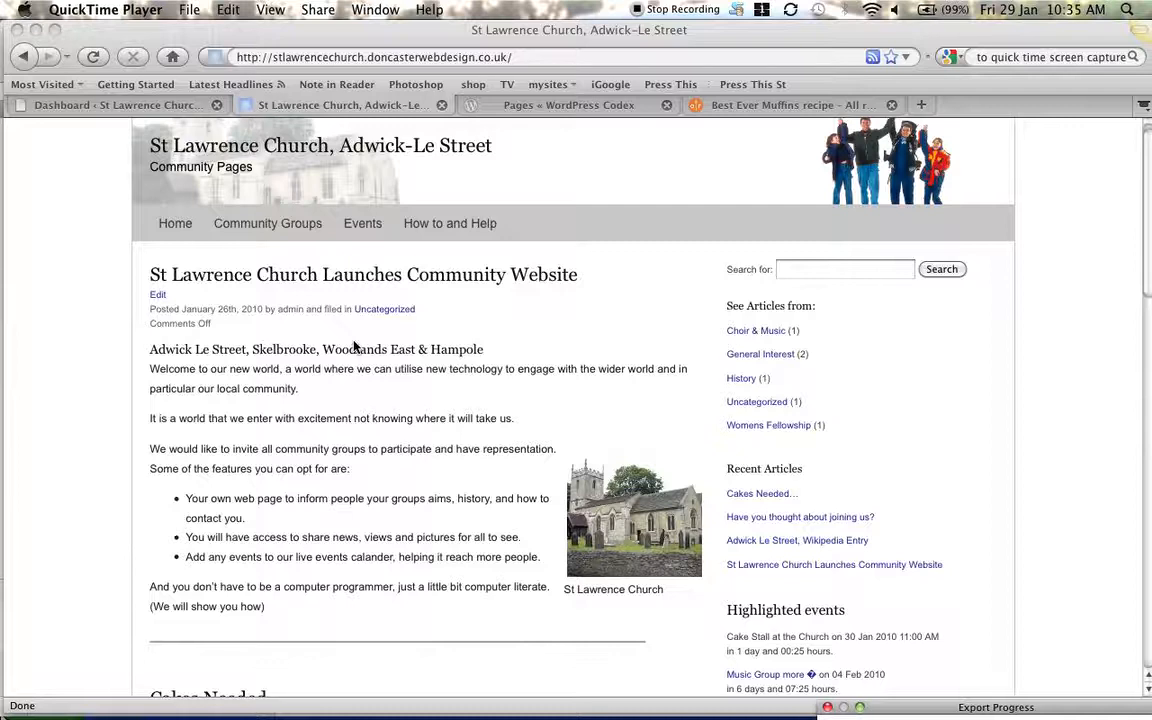
Review the church website's Events page, then return to its home page
scroll("down", 3)
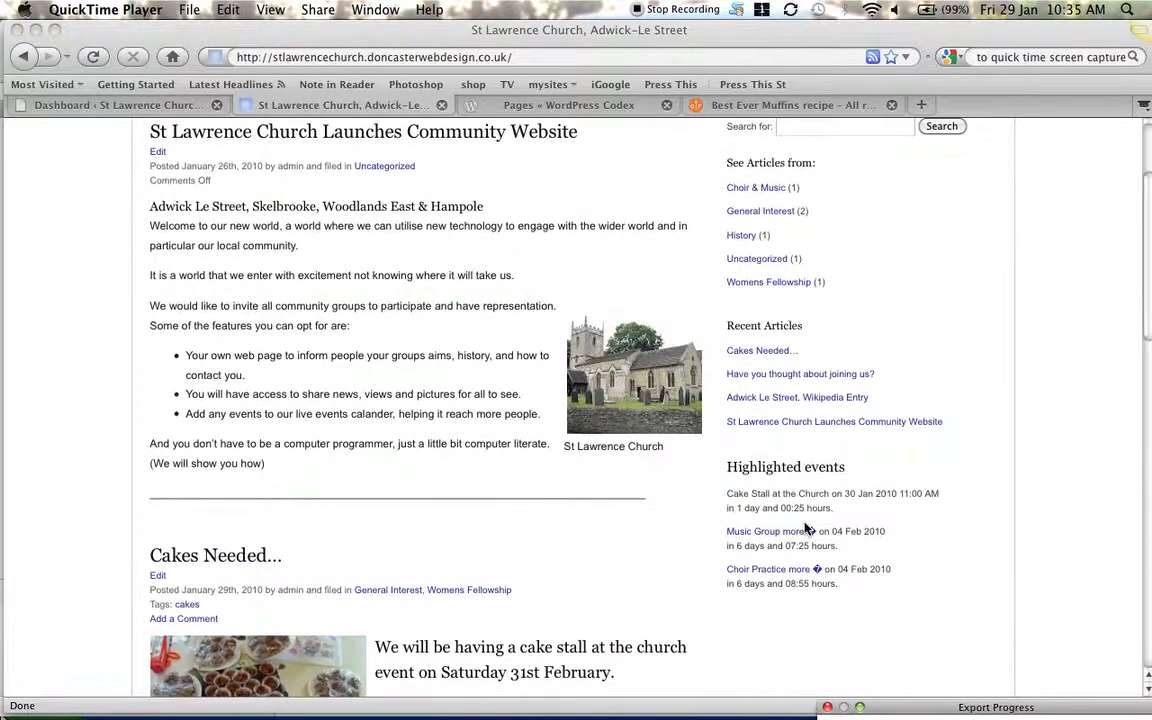
mouse_move(896, 592)
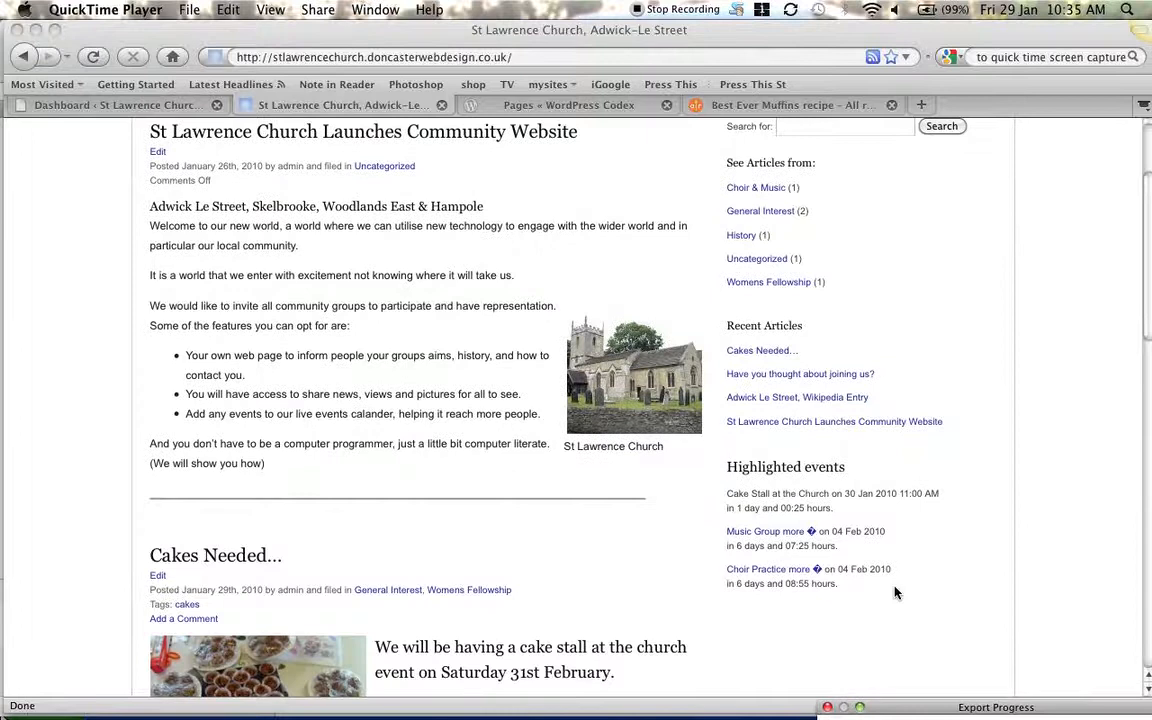
mouse_move(712, 516)
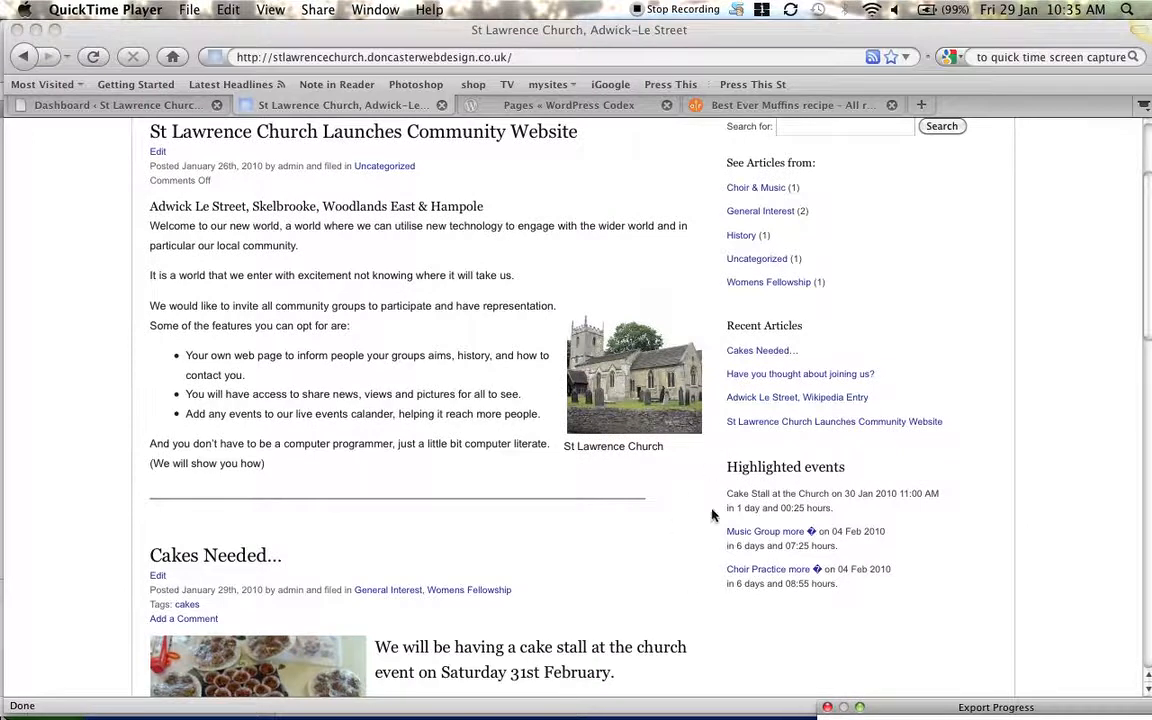
scroll("up", 3)
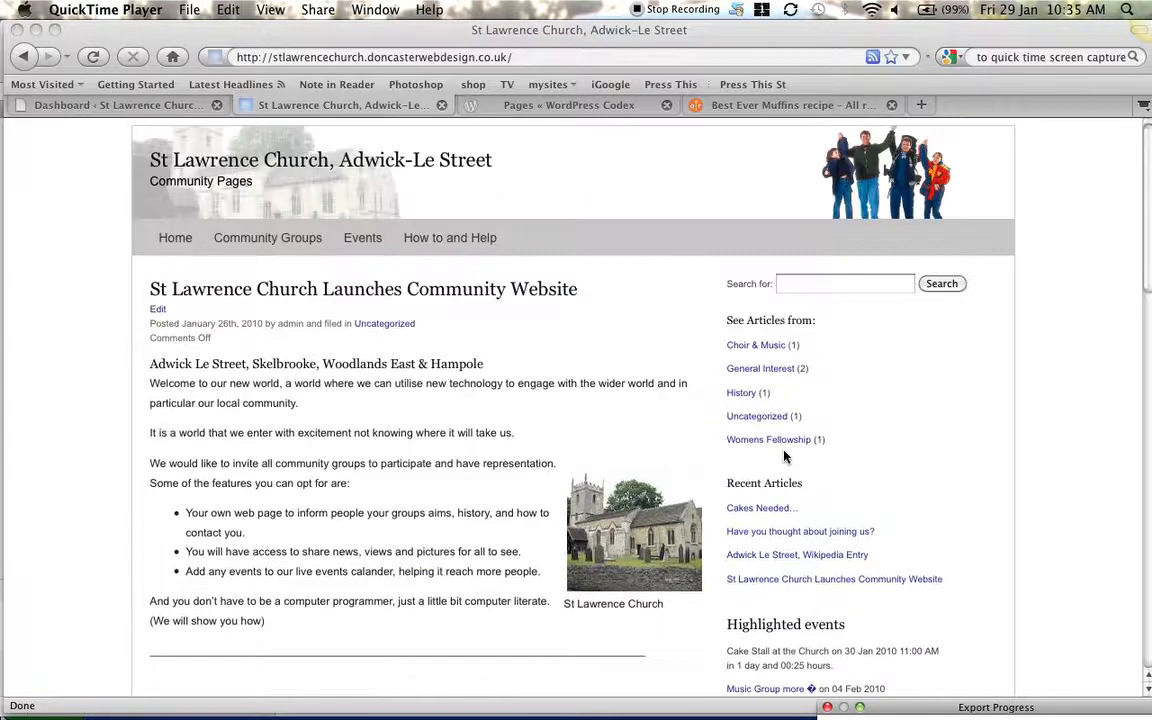
mouse_move(358, 236)
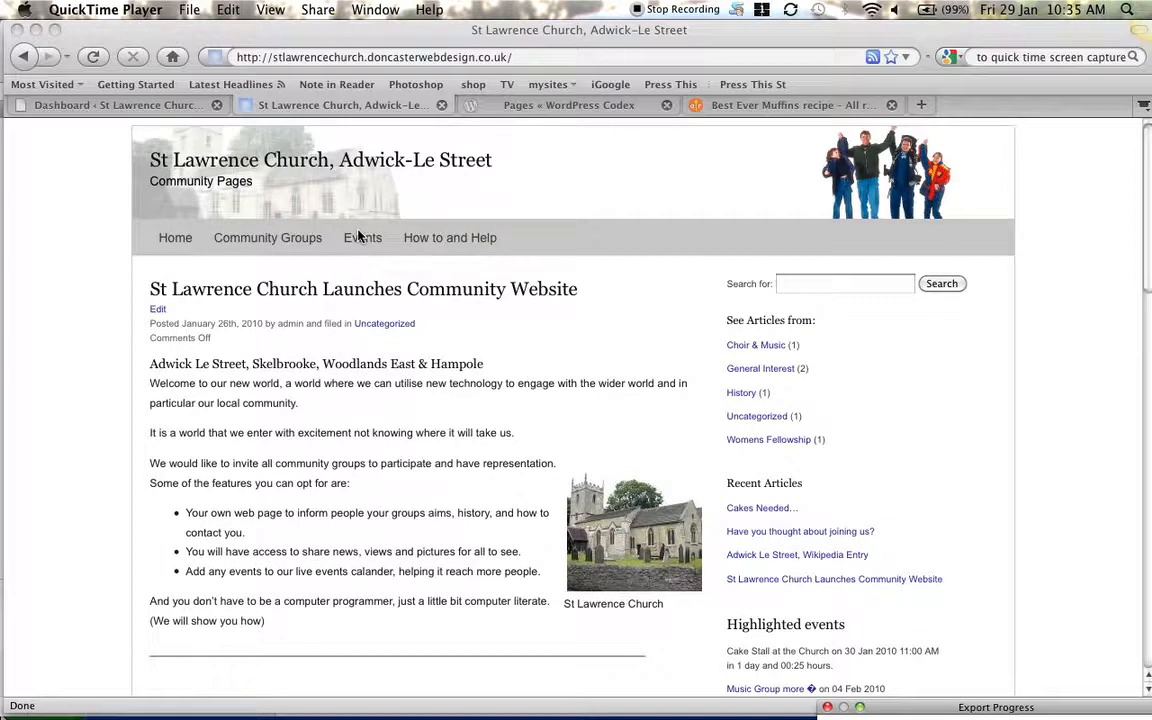
left_click(362, 236)
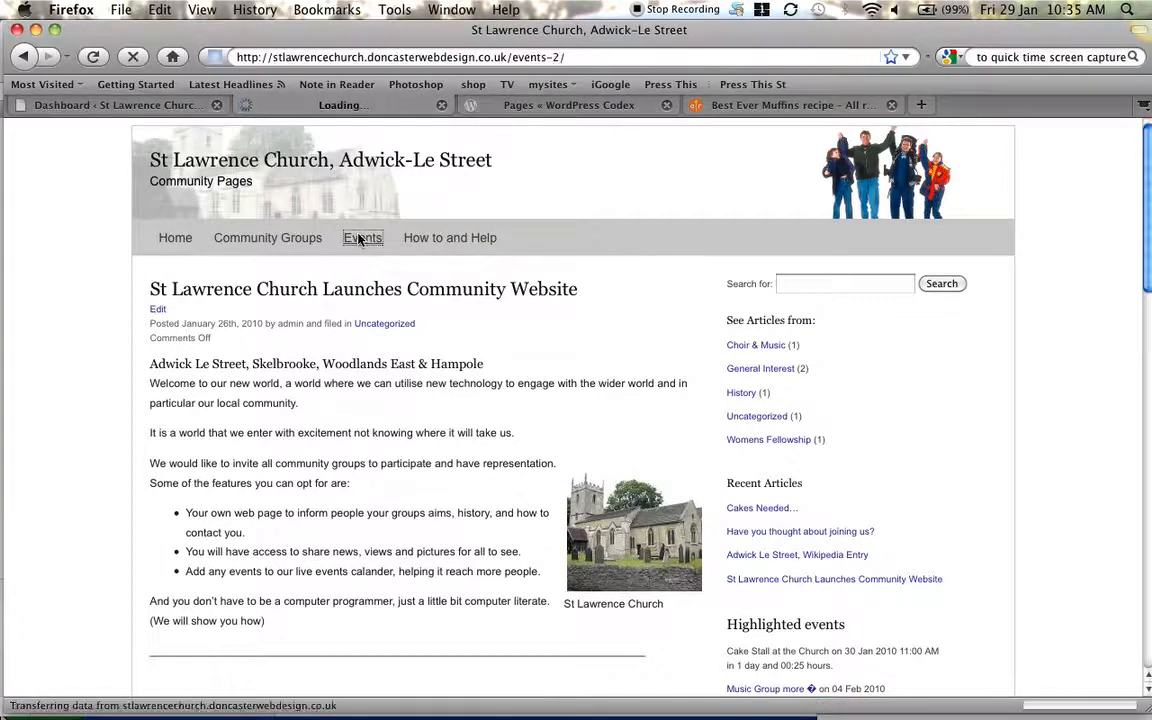
left_click(362, 236)
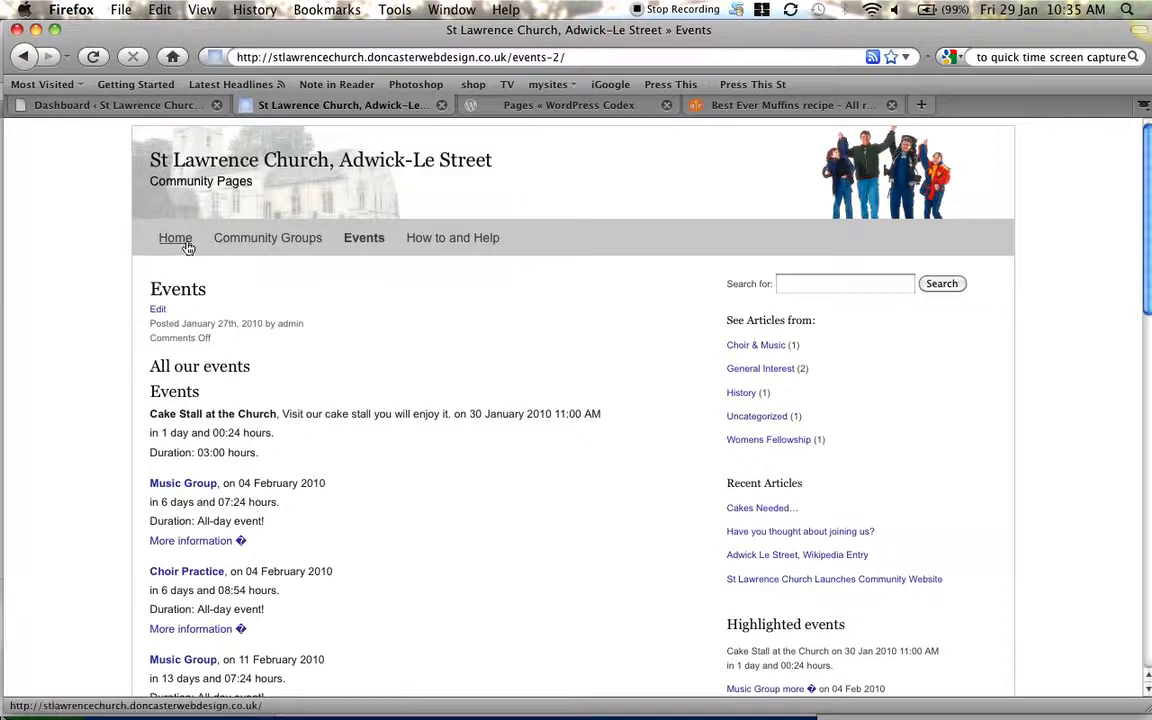
left_click(176, 238)
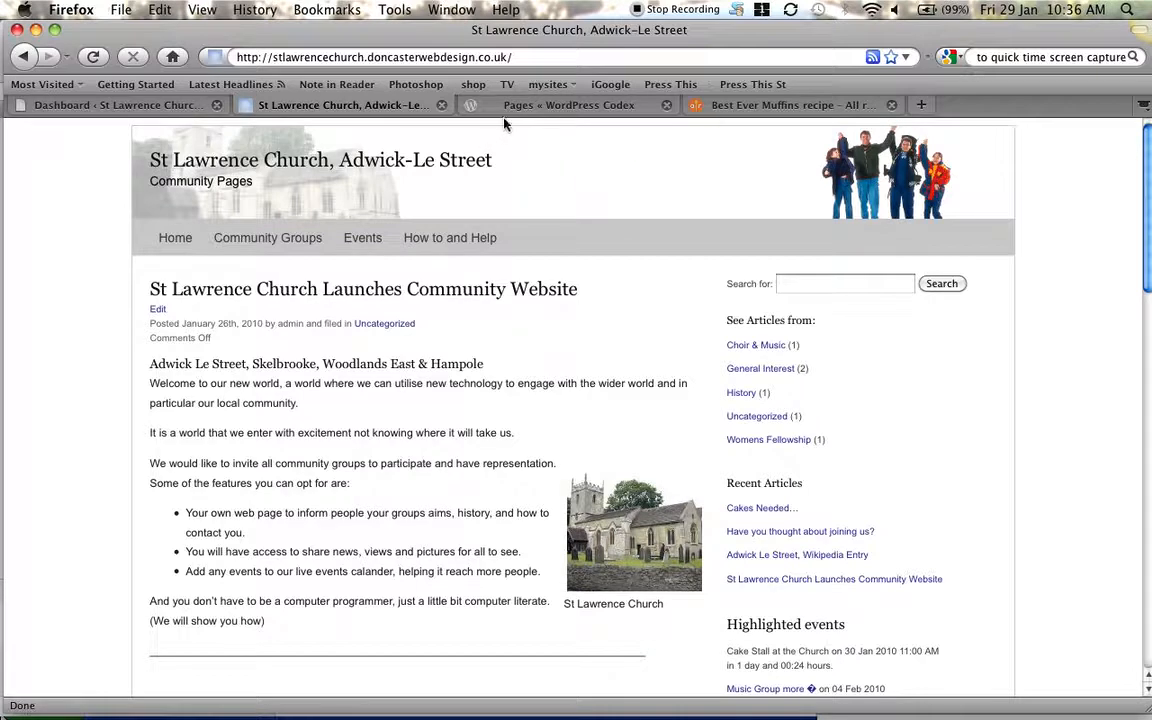
Switch to the St Lawrence Church admin dashboard and its Events section
left_click(120, 104)
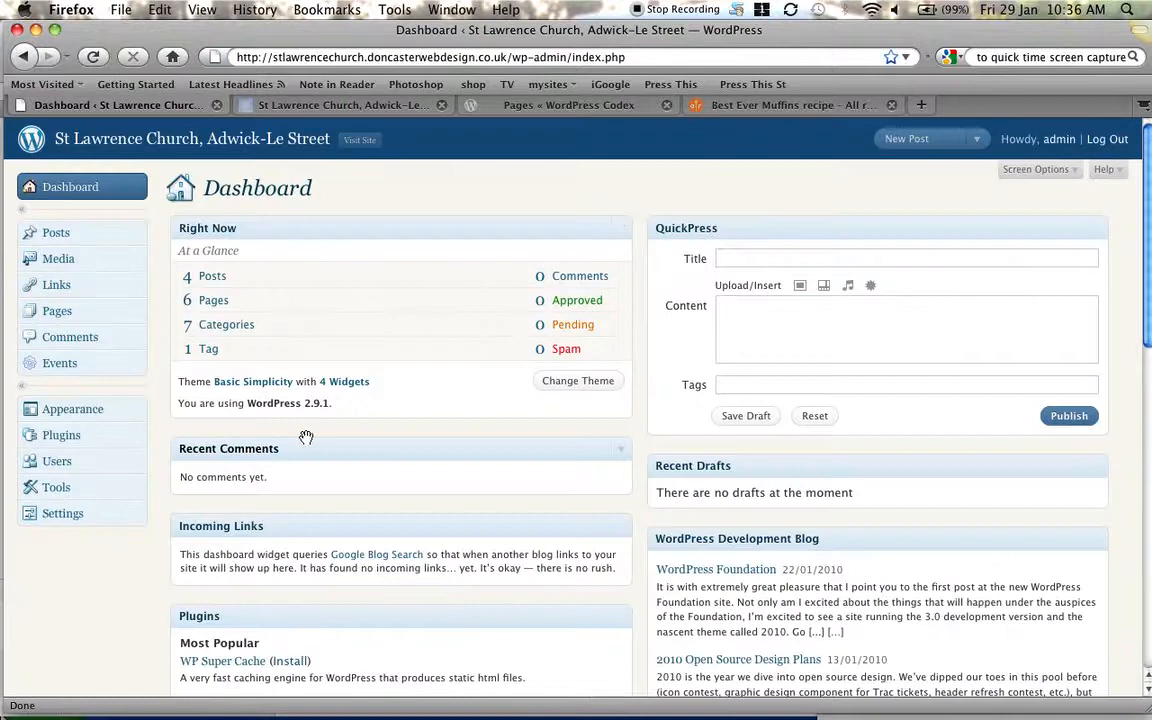
left_click(60, 364)
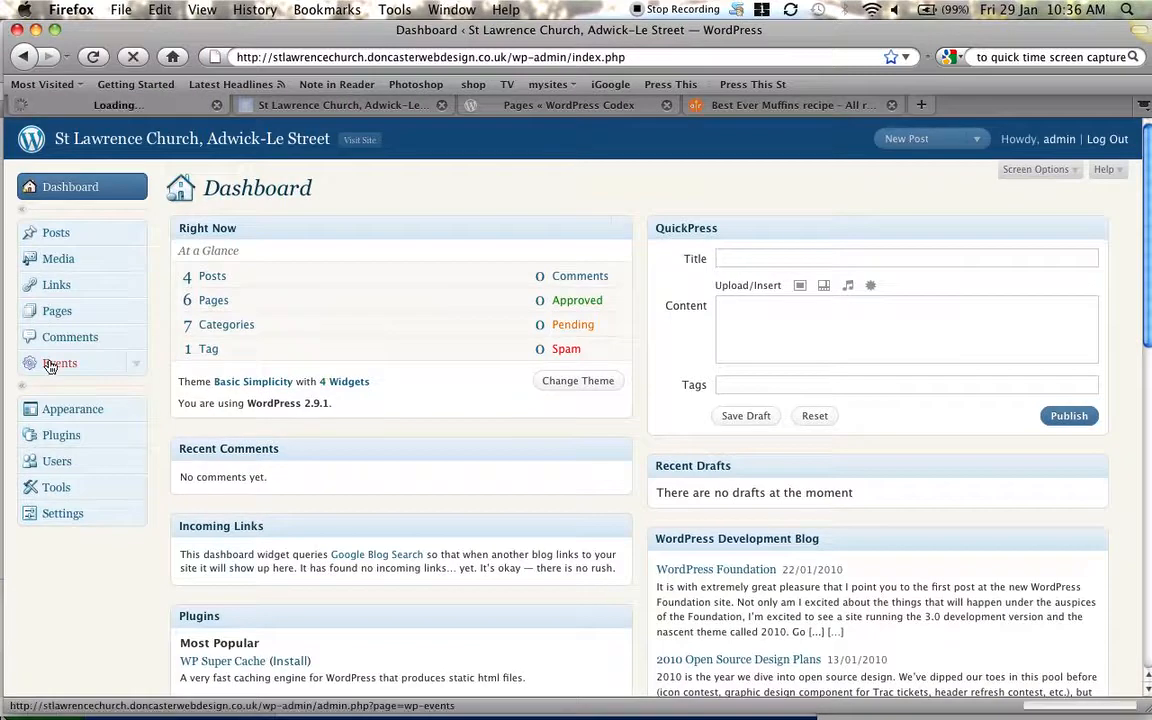
Delete the Cake Stall at the Church event from Manage Events, confirming the deletion
left_click(60, 364)
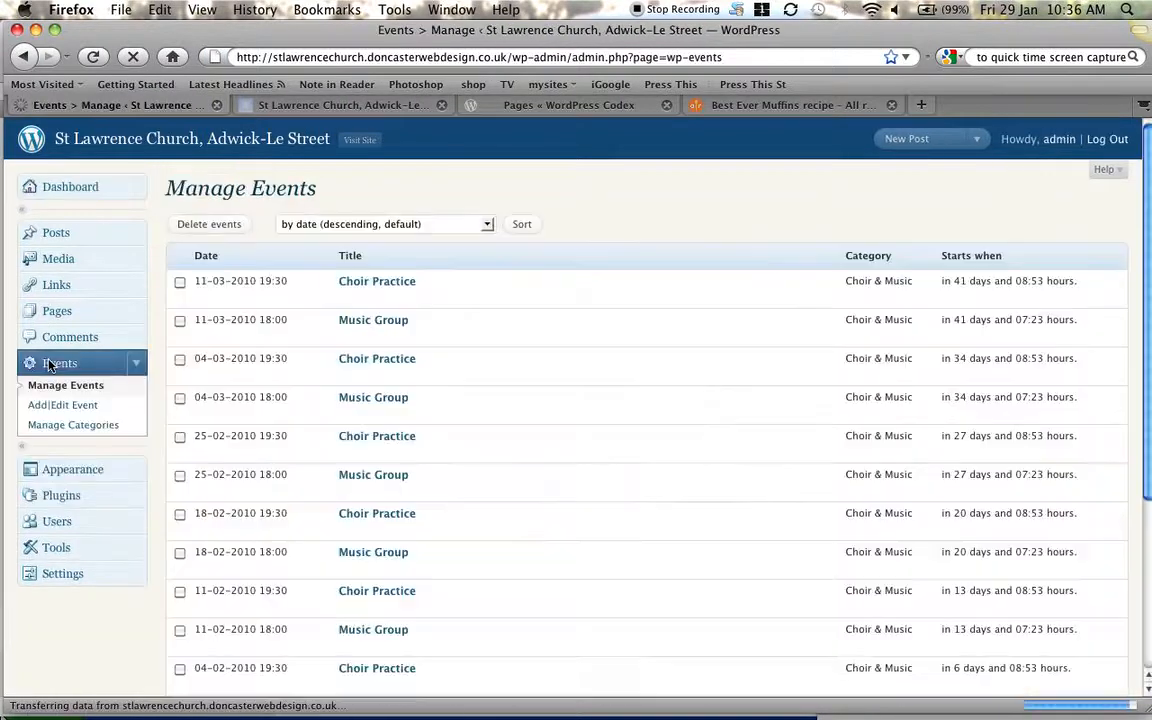
scroll("down", 3)
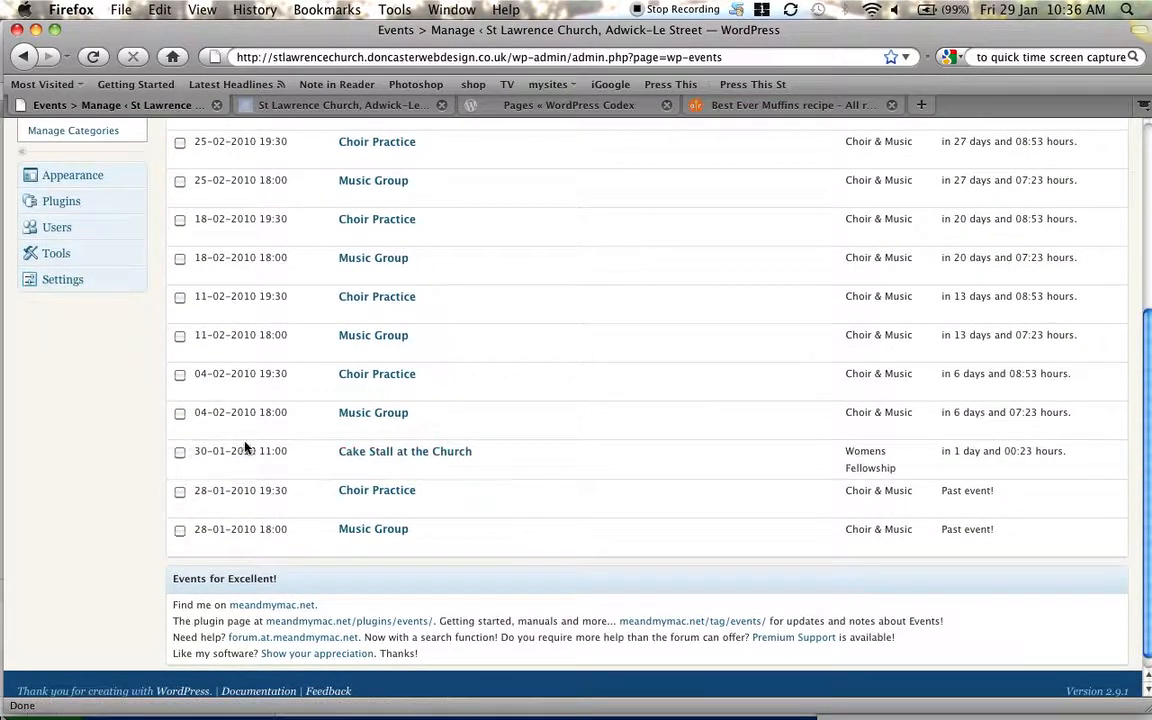
left_click(180, 452)
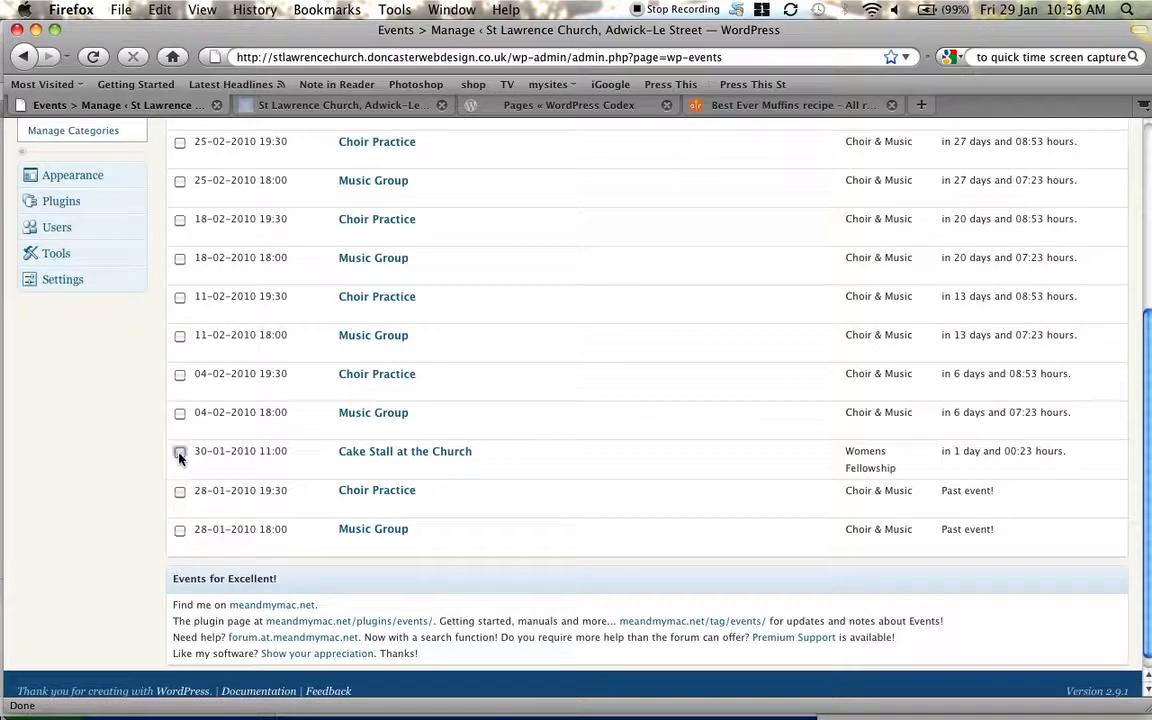
scroll("up", 3)
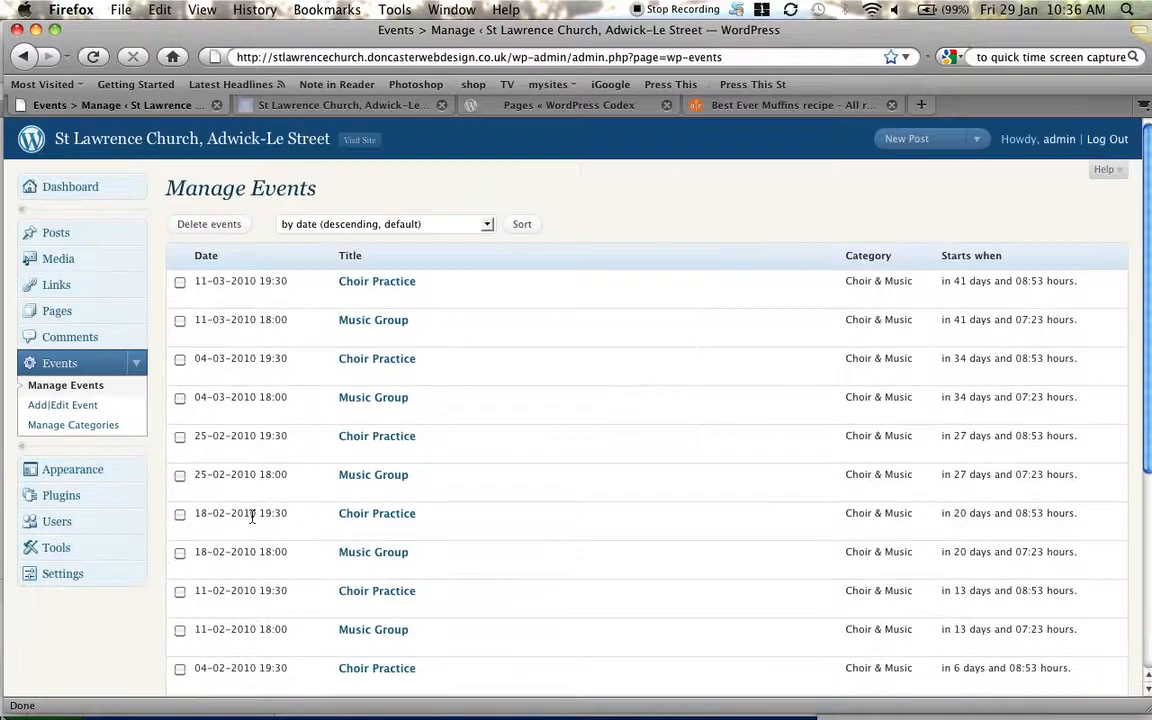
left_click(208, 224)
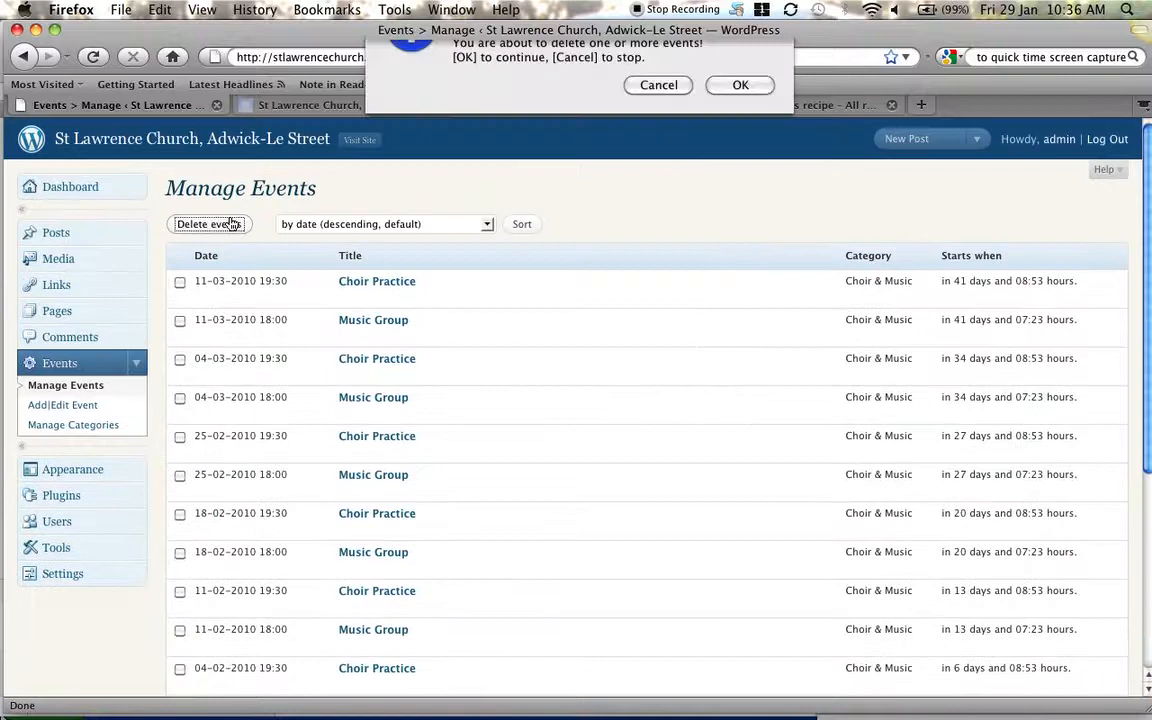
left_click(740, 84)
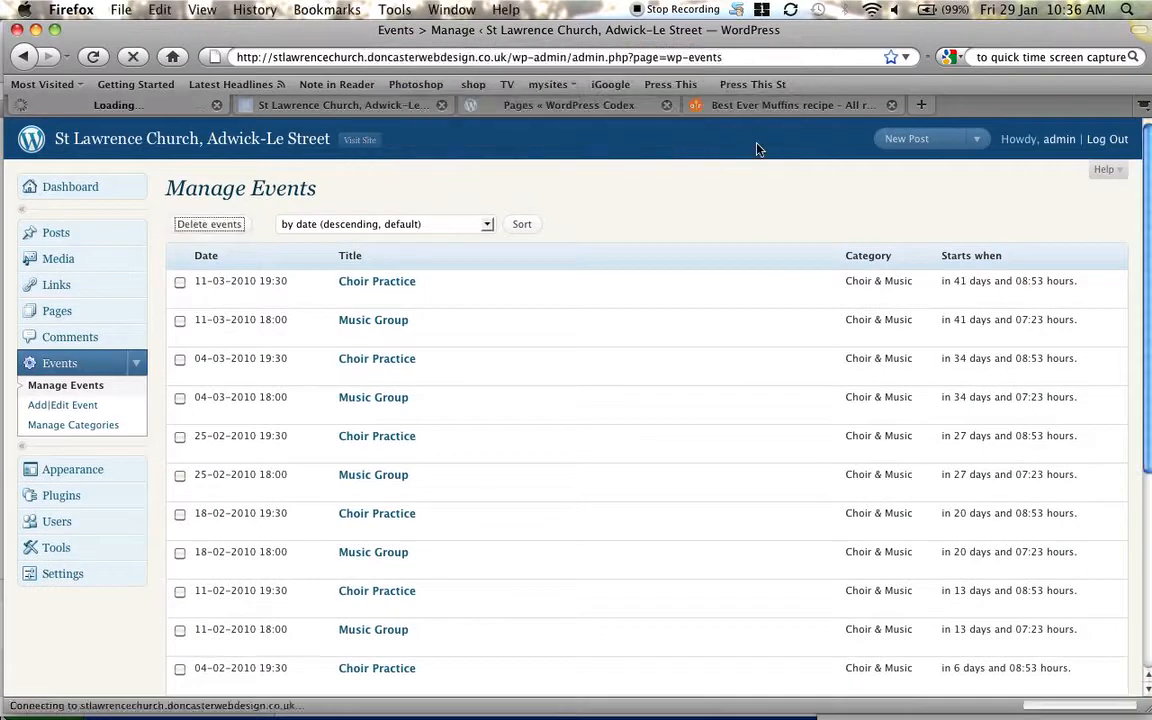
left_click(208, 224)
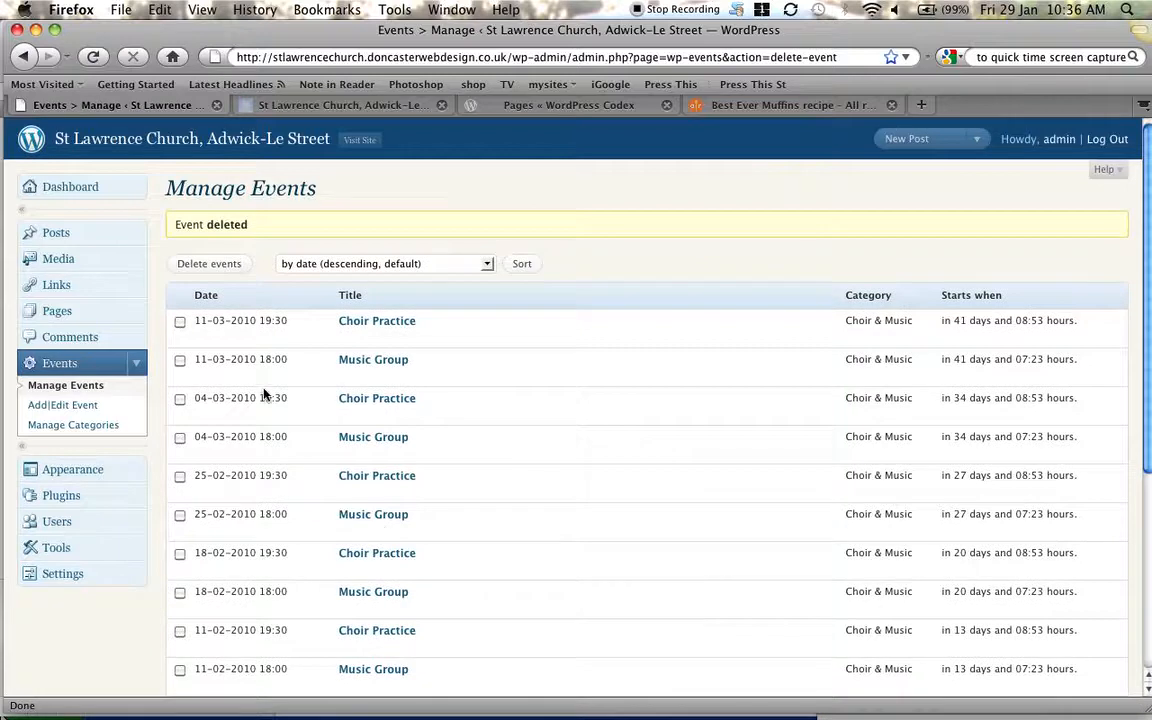
scroll("down", 3)
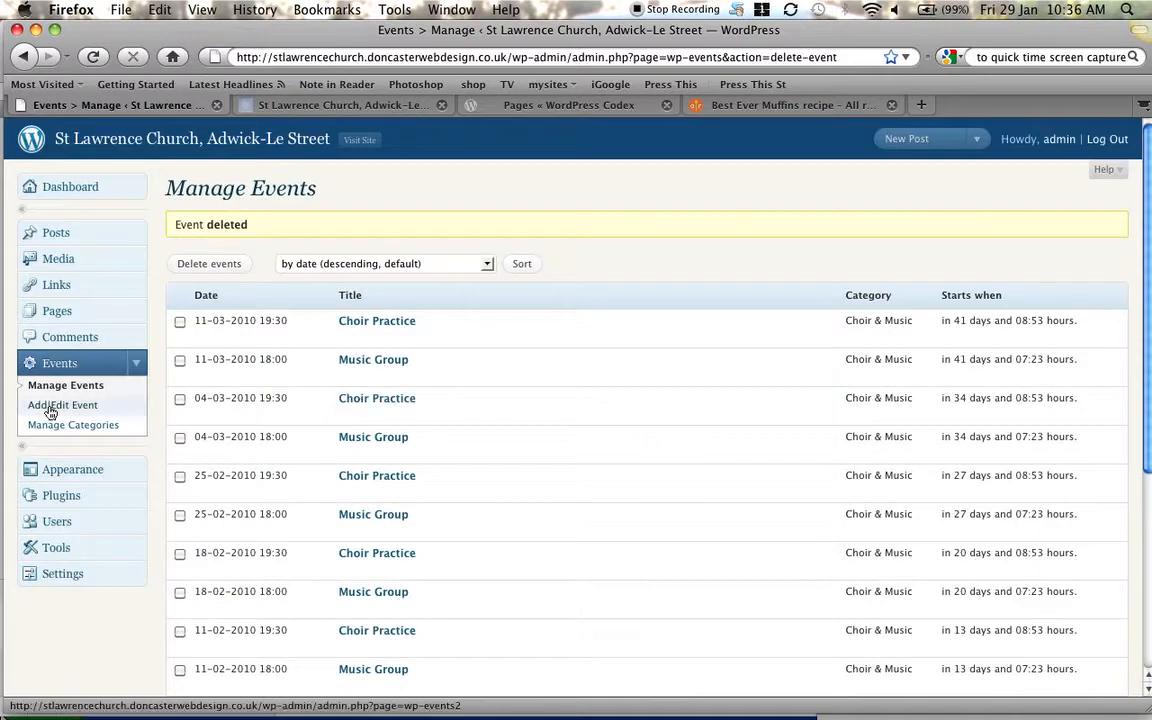
mouse_move(142, 354)
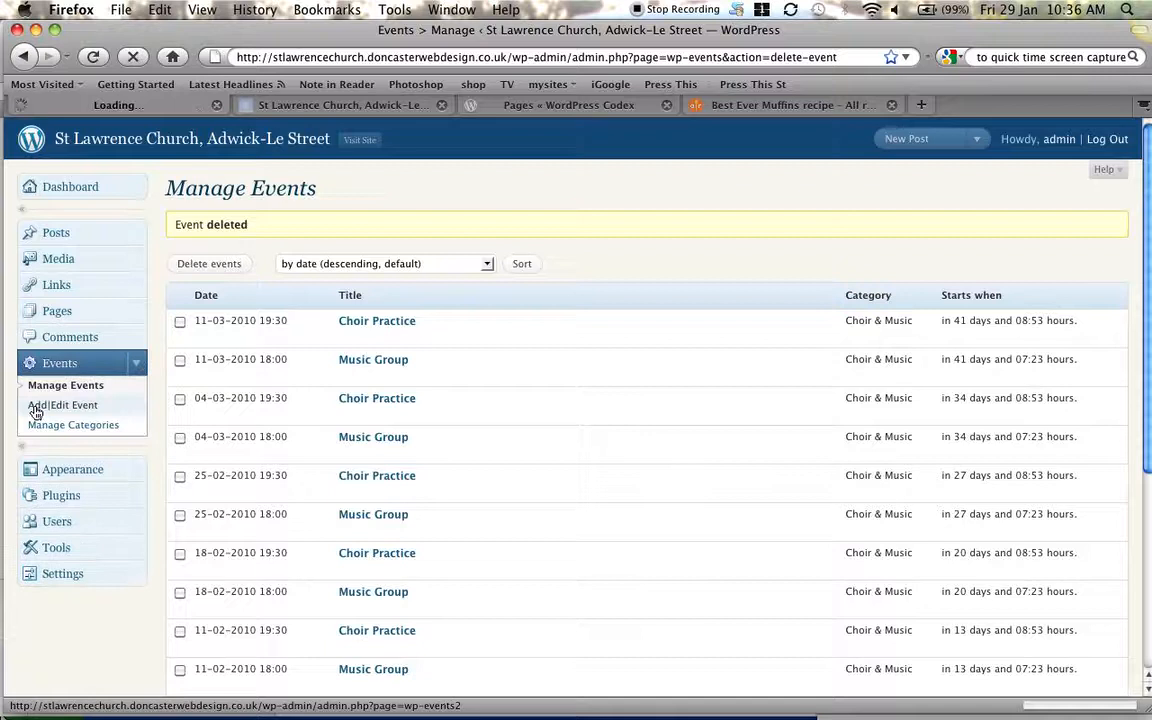
Bring up the blank Add event form via Add/Edit Event
left_click(64, 404)
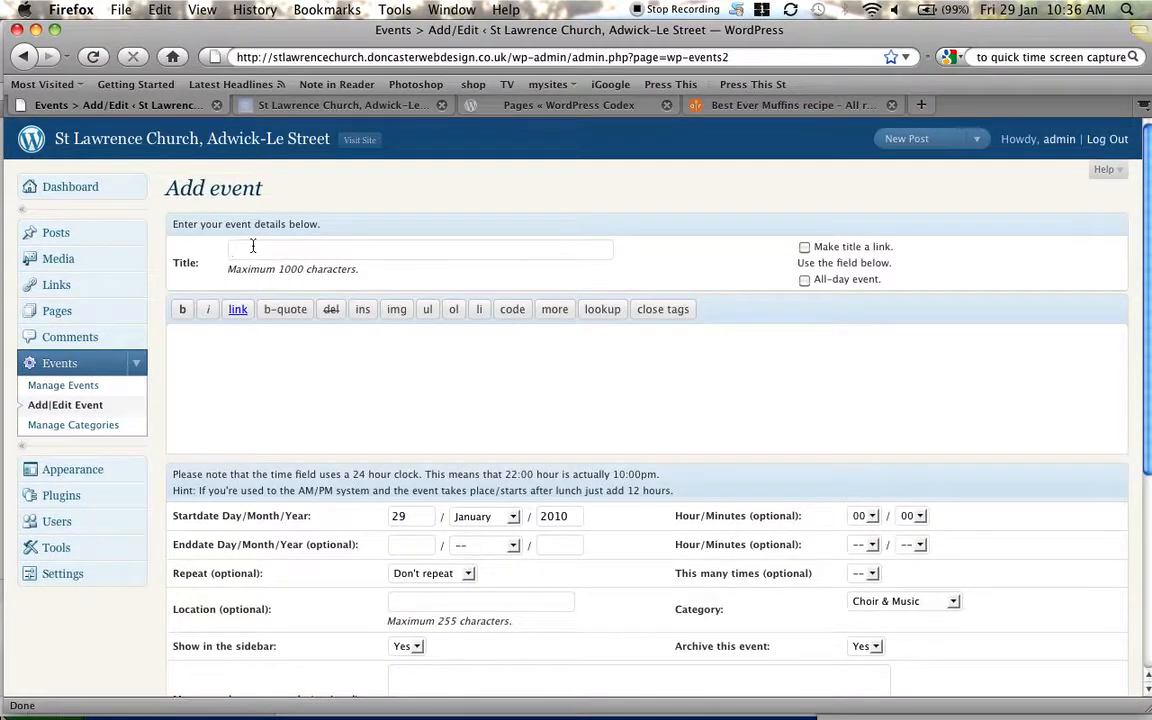
Title the new event "Cake Stall at the church"
type("C")
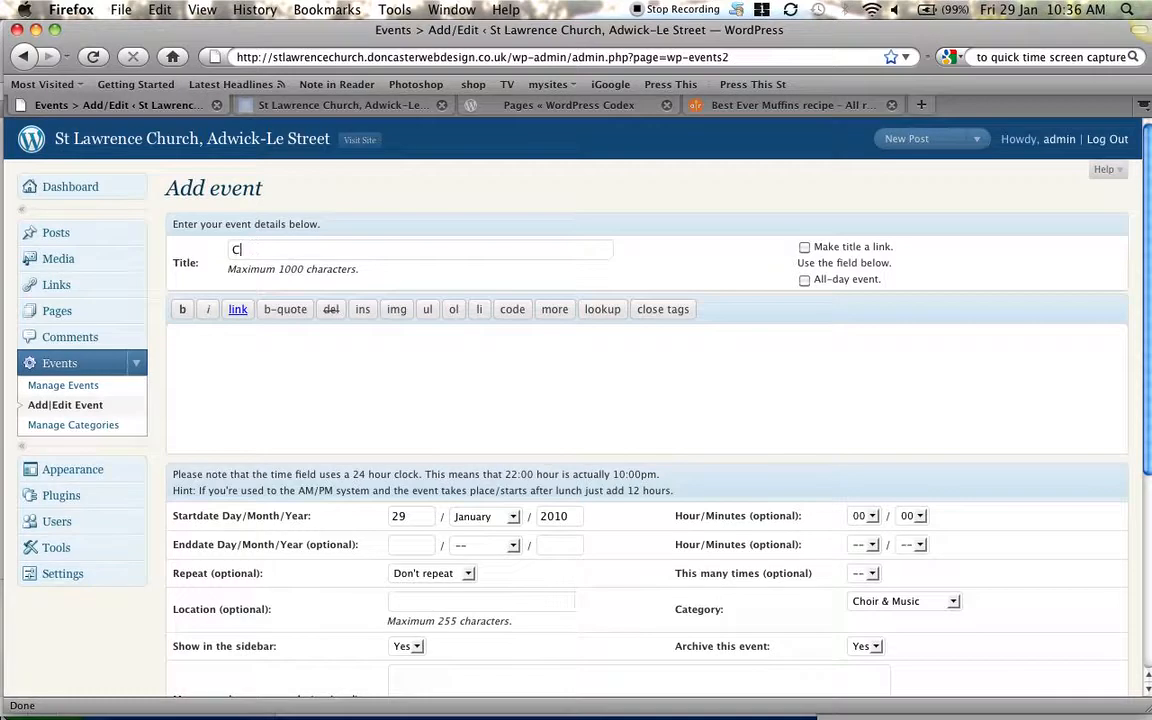
type("ake St")
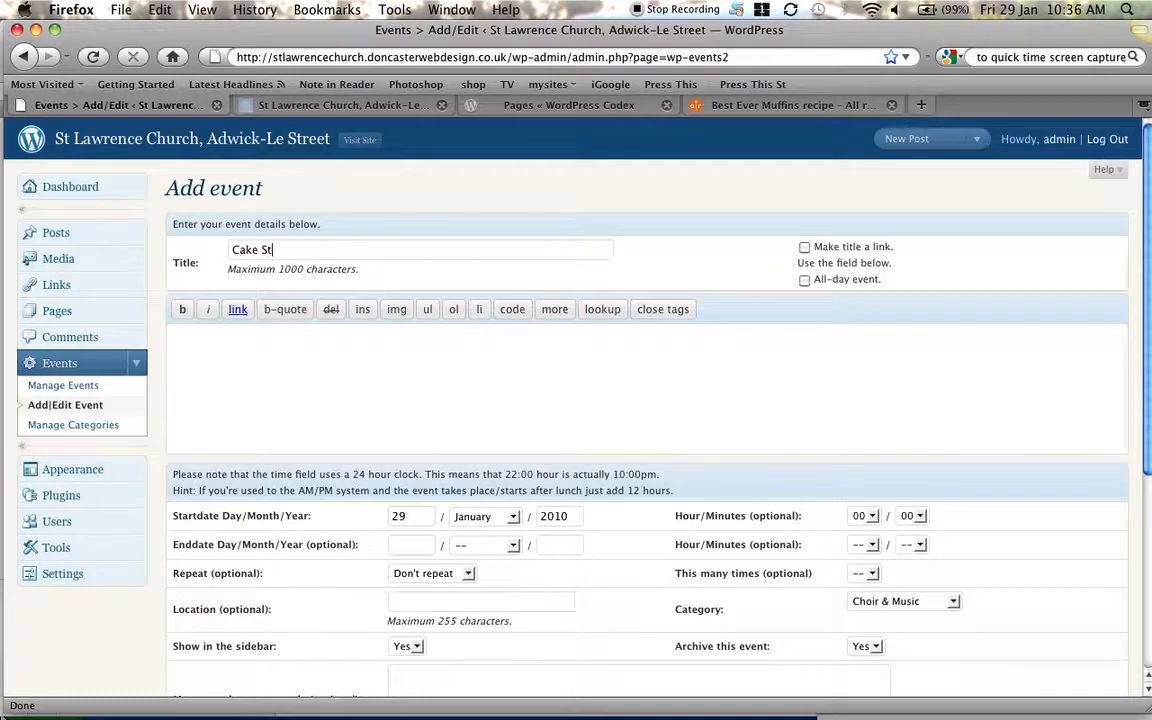
type("all")
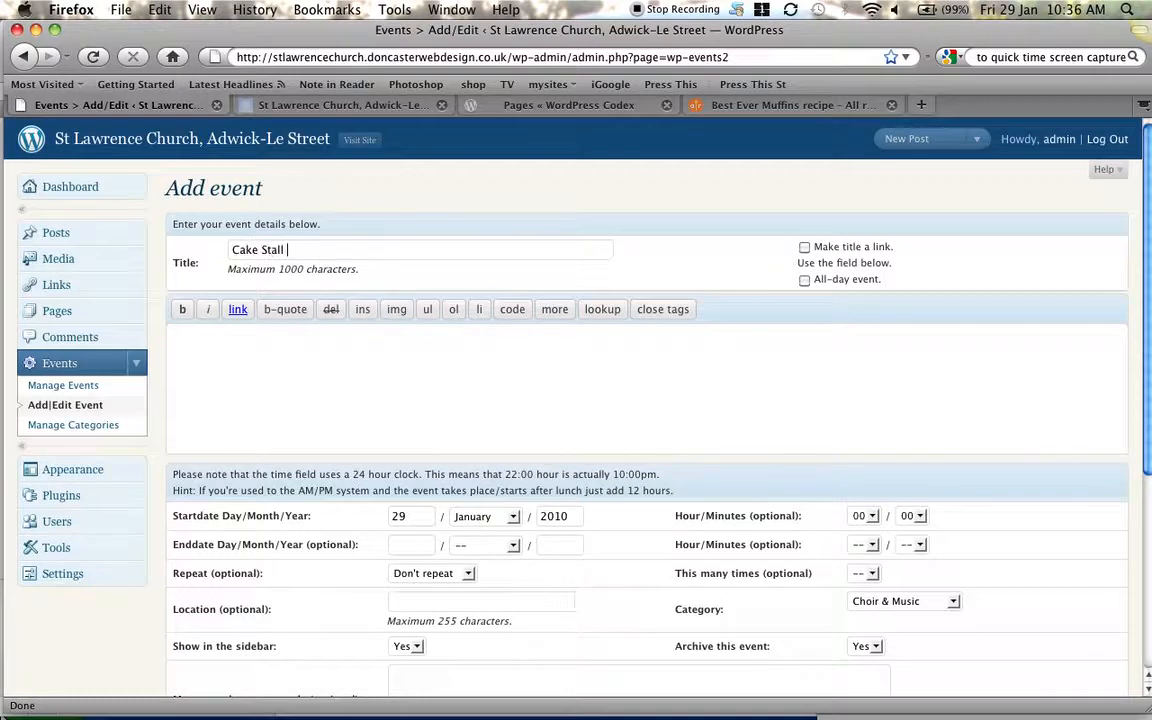
type("at t")
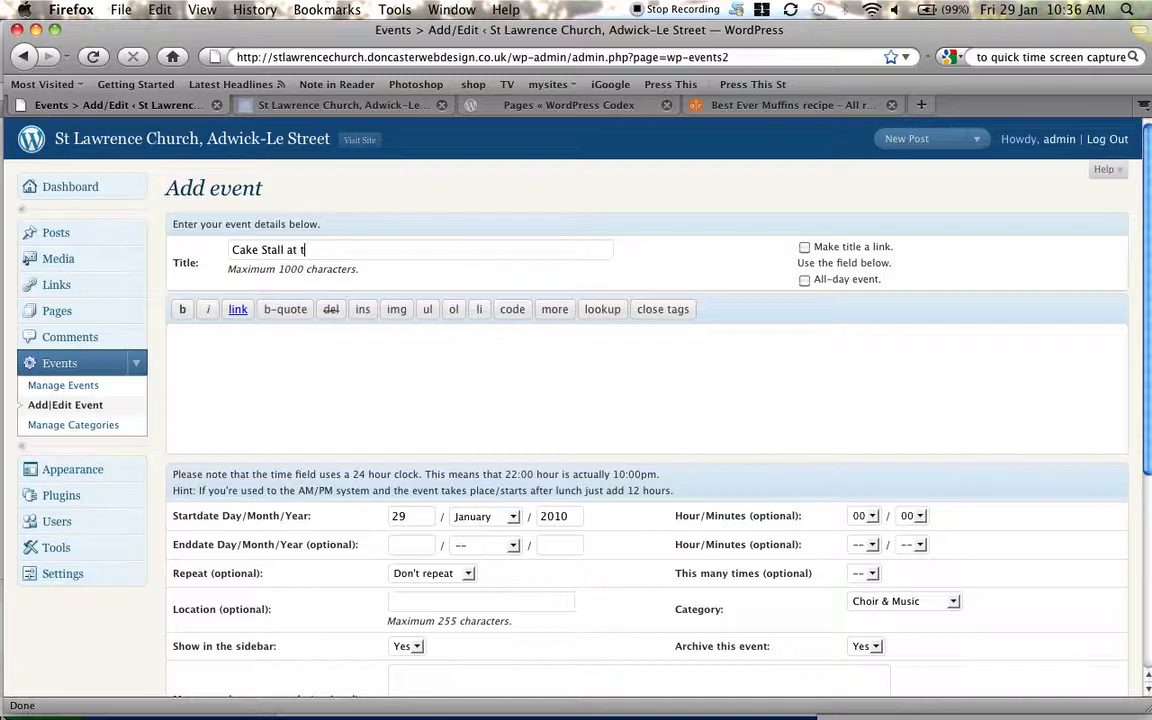
type("e")
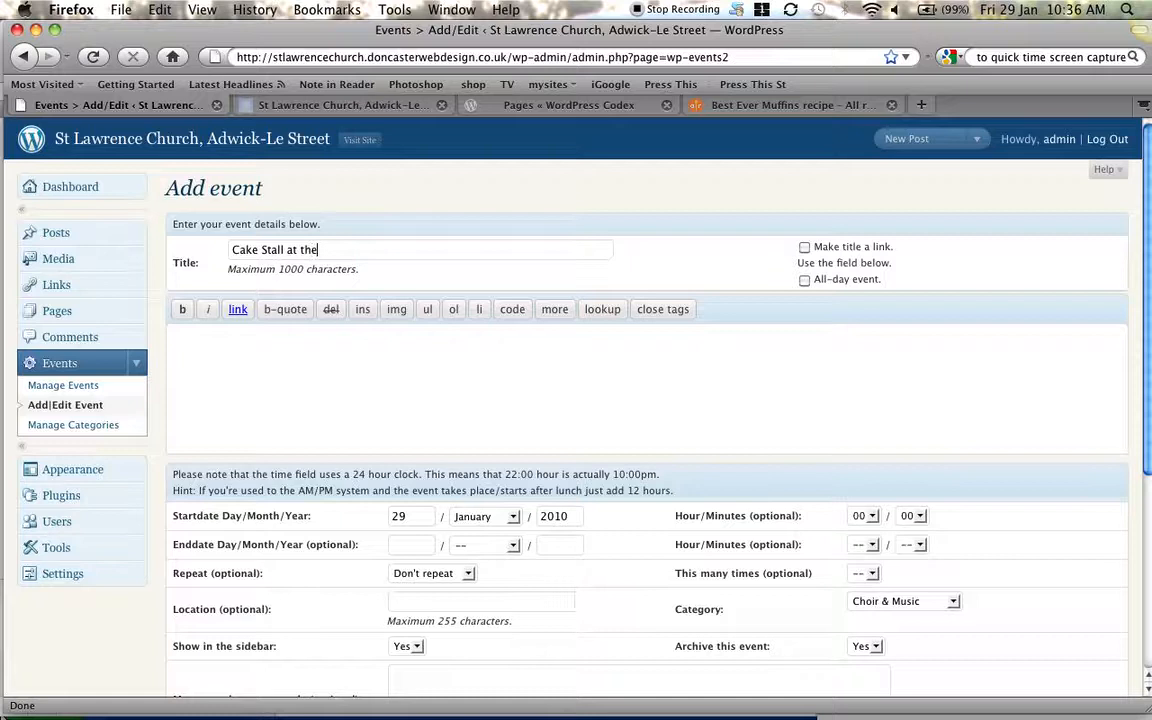
type("c")
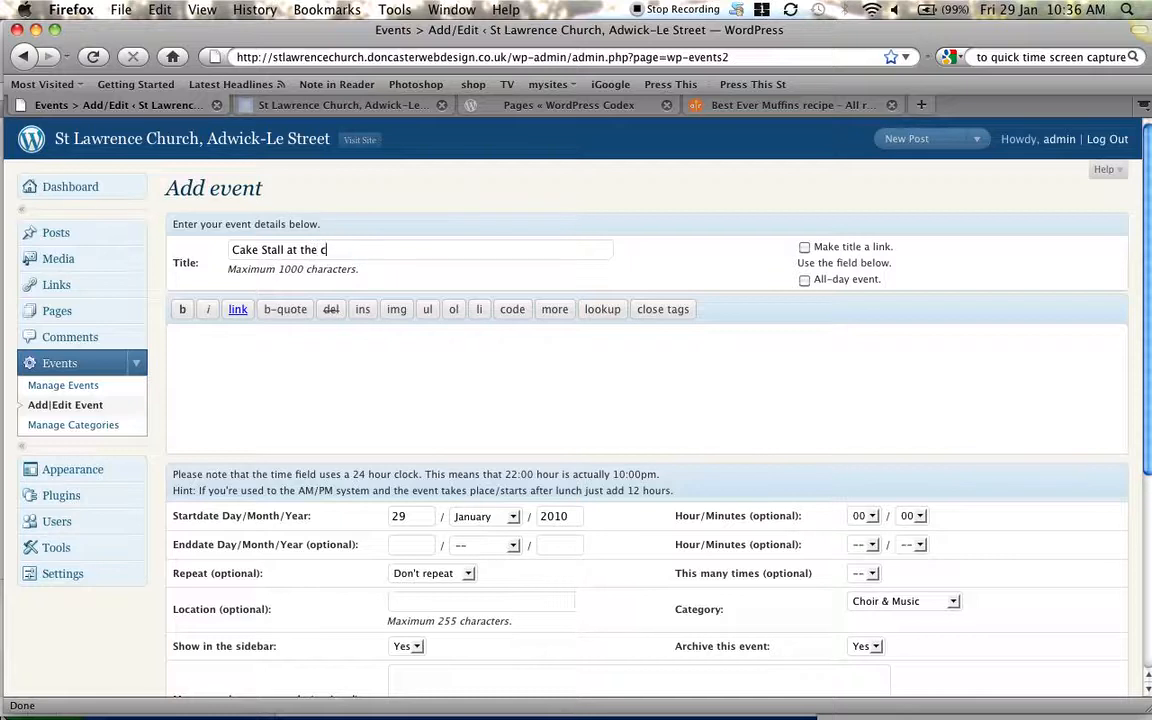
type("hurch")
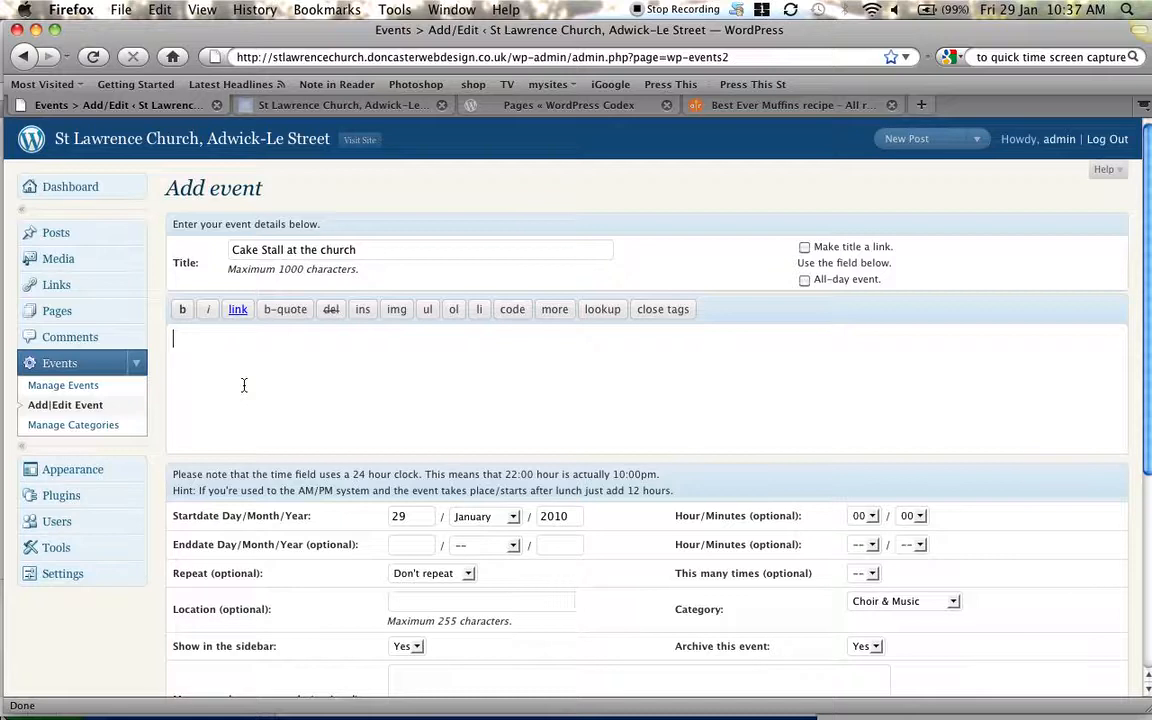
Describe it as "Please visit our cake stall, you will love our cakes"
type("Please")
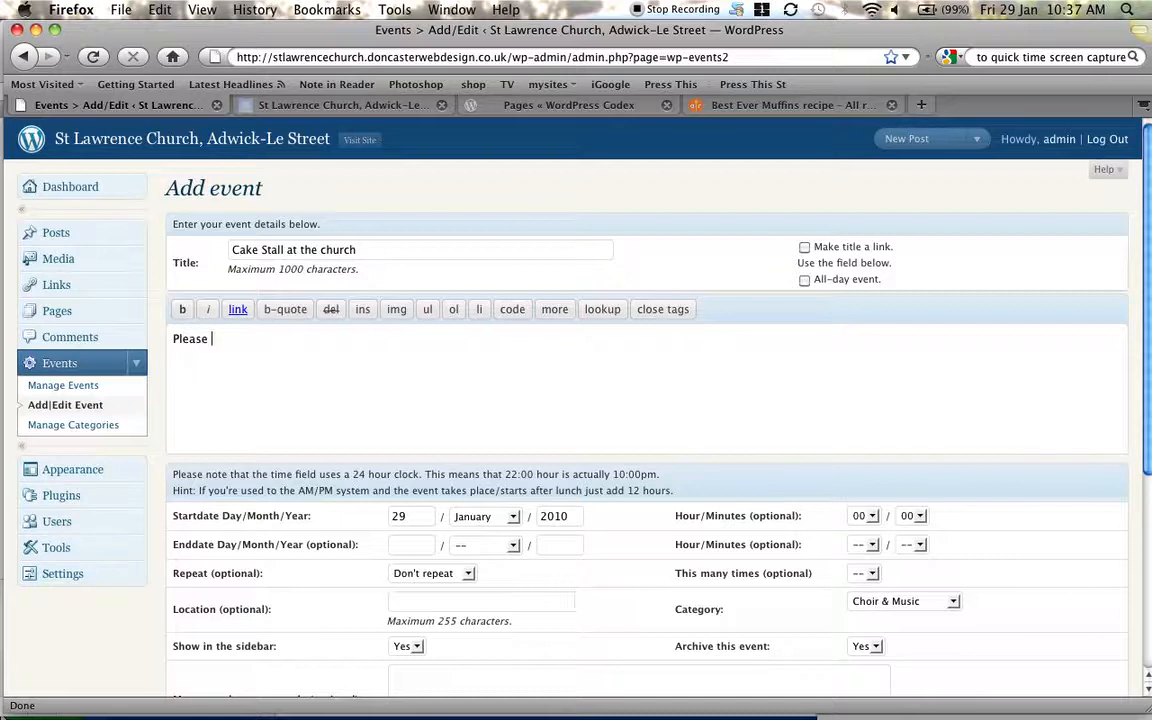
type("visit o")
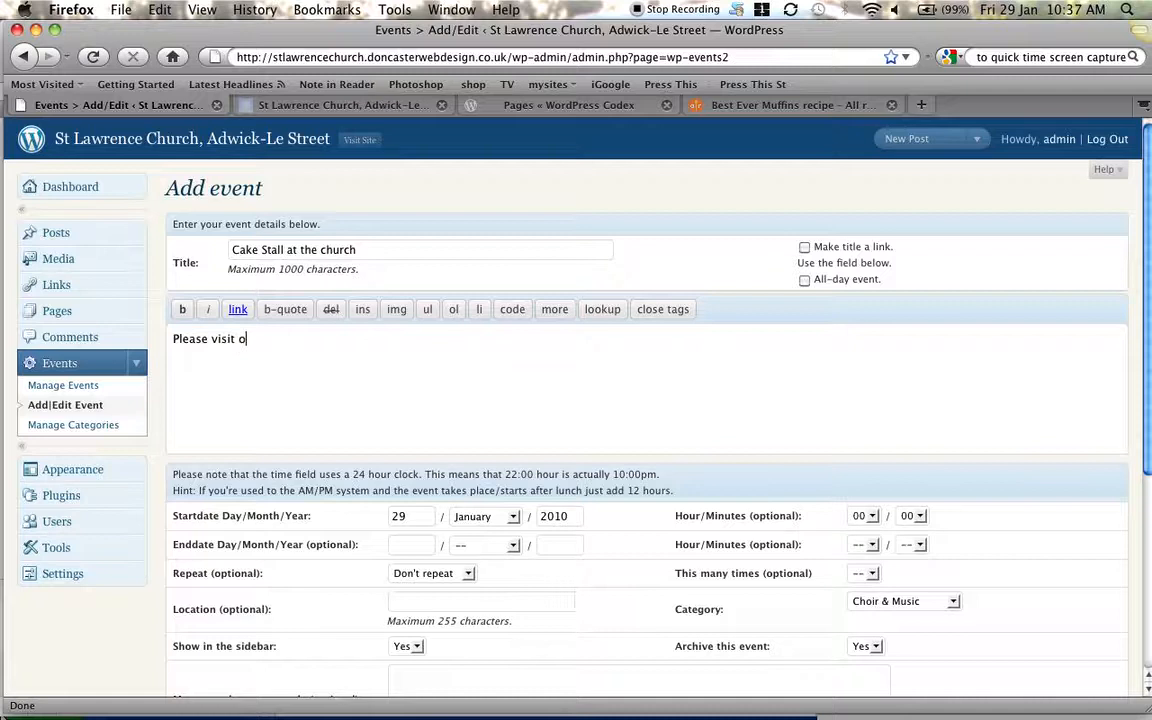
type("ur cake")
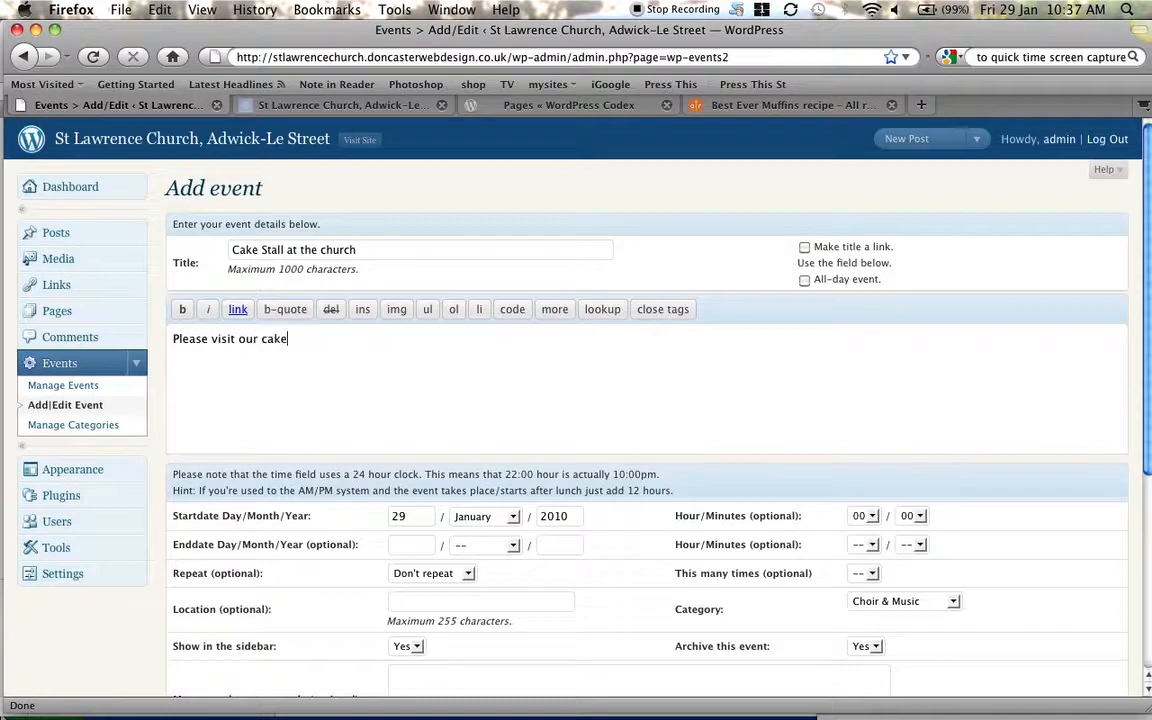
type("stall")
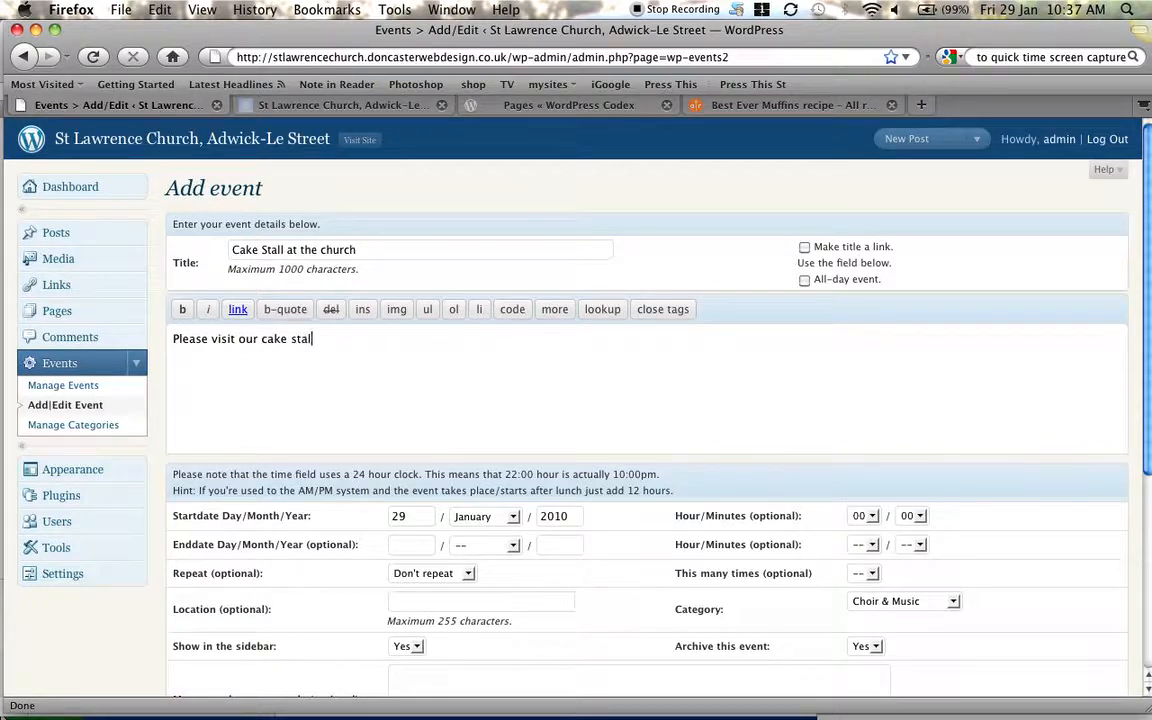
type(",")
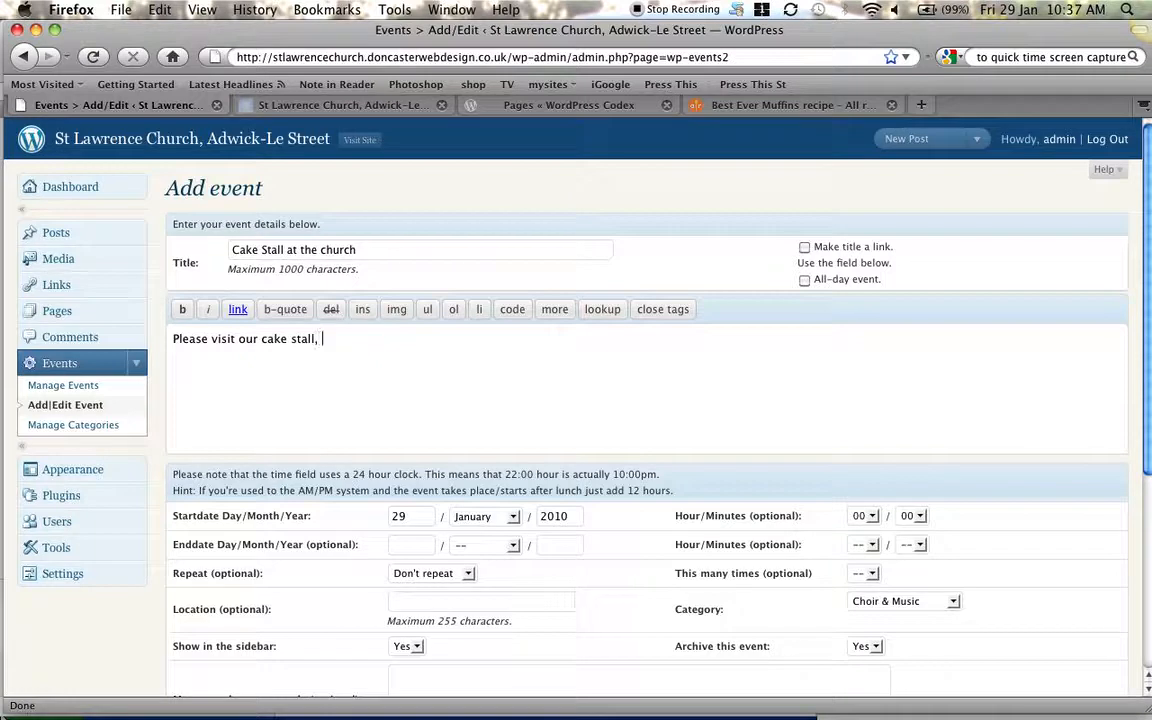
type("you will")
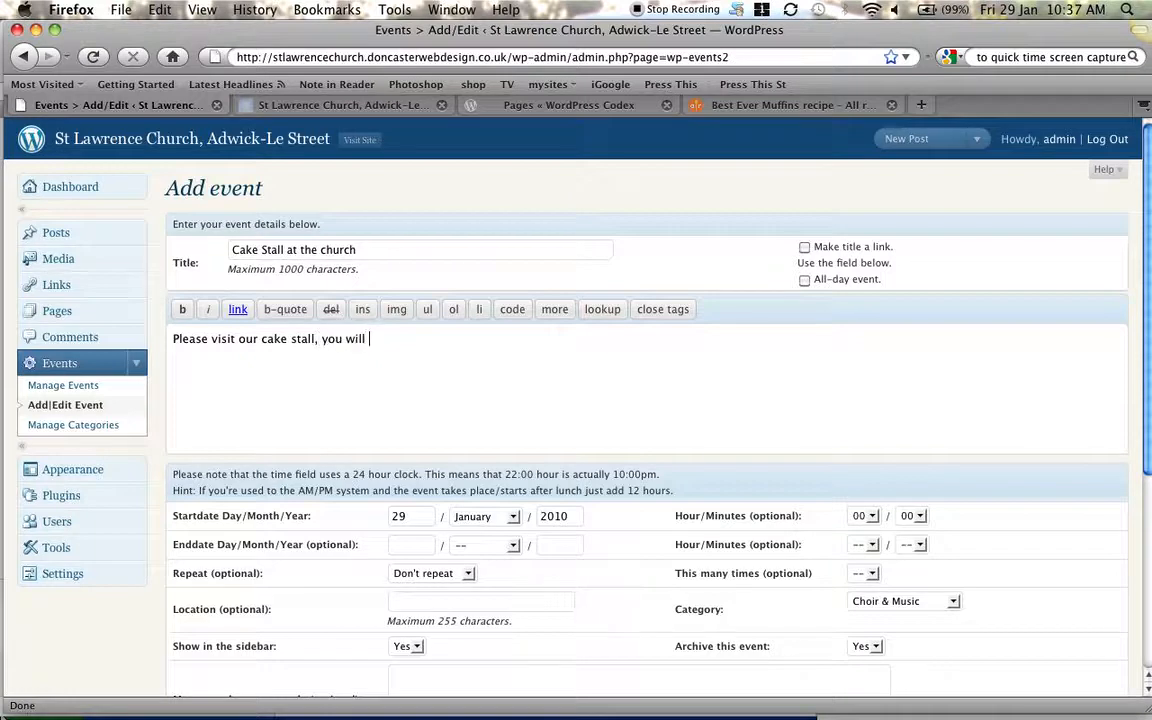
type("love ou")
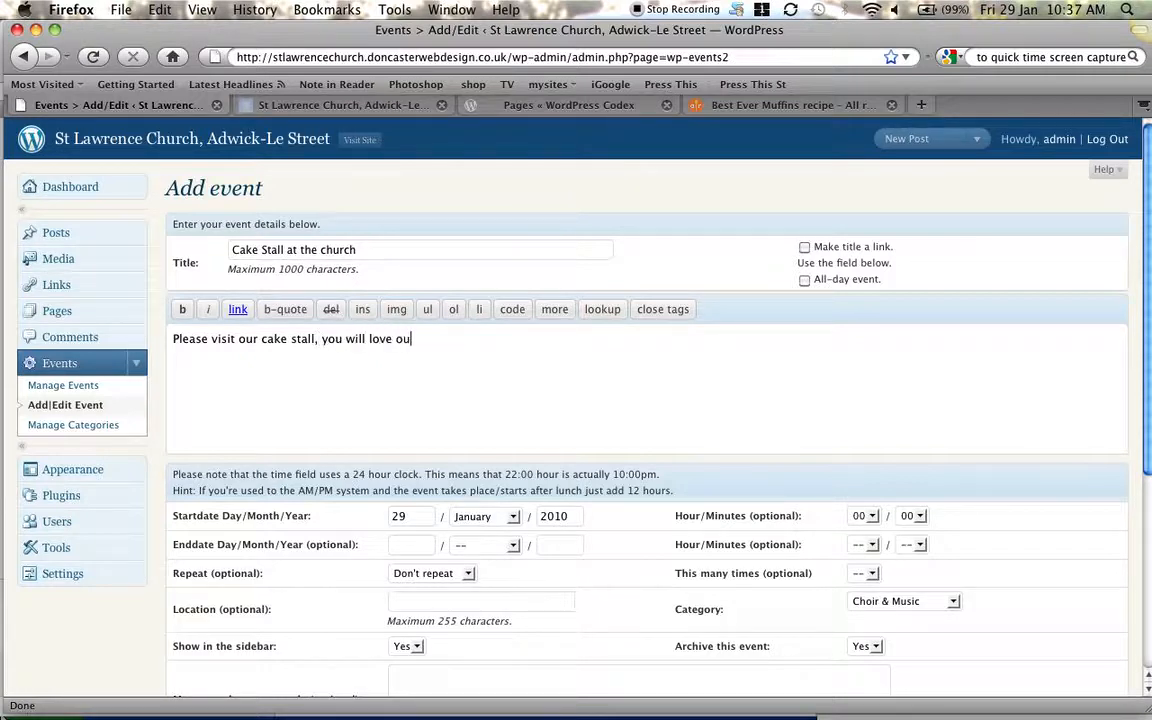
type("r cakes")
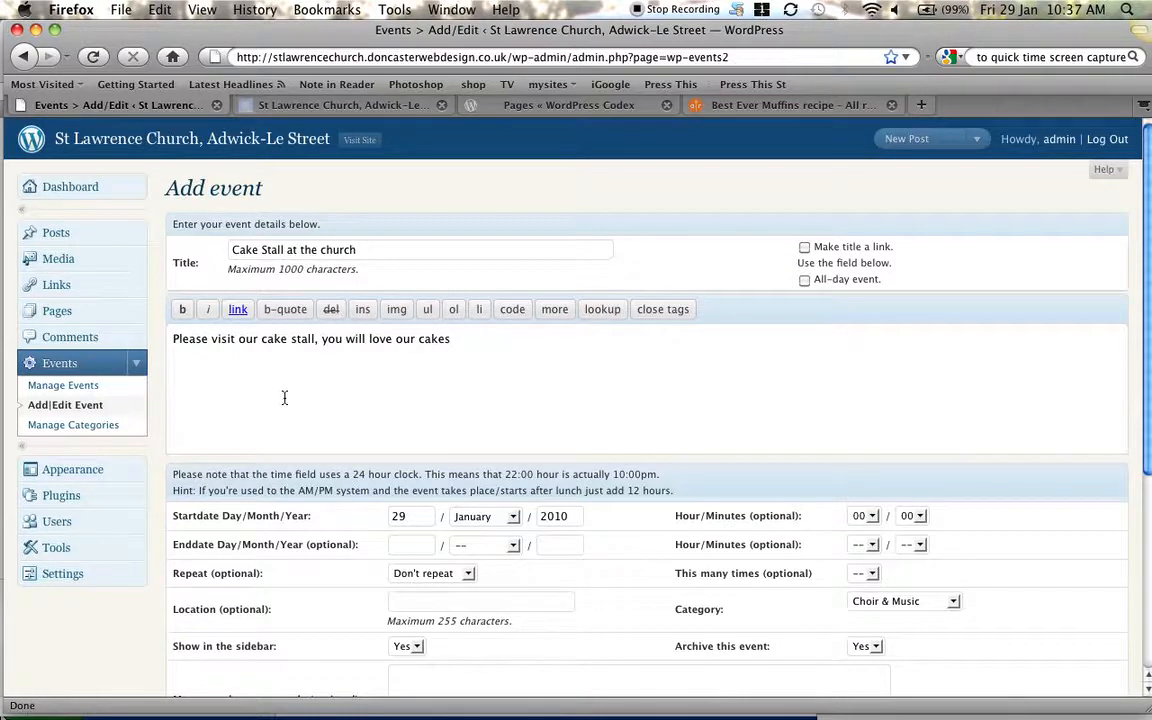
Set the event to 31 January 2010, starting at 11:00 and ending at 14:00
scroll("down", 3)
type("31")
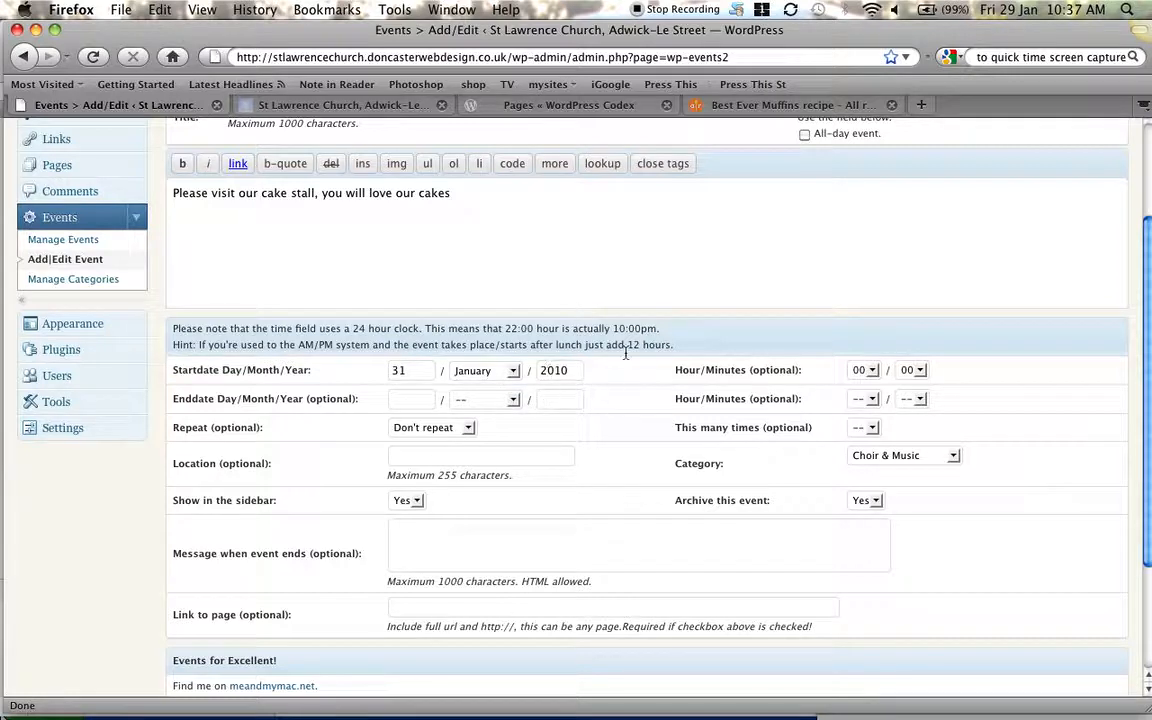
mouse_move(310, 396)
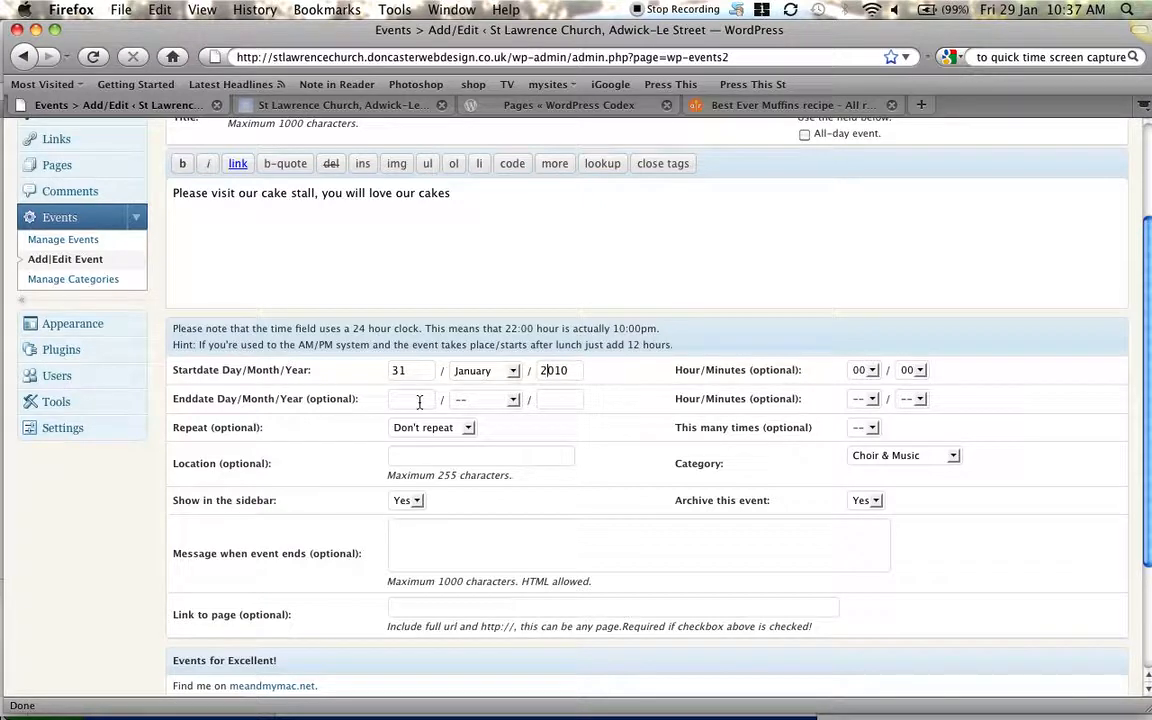
mouse_move(562, 392)
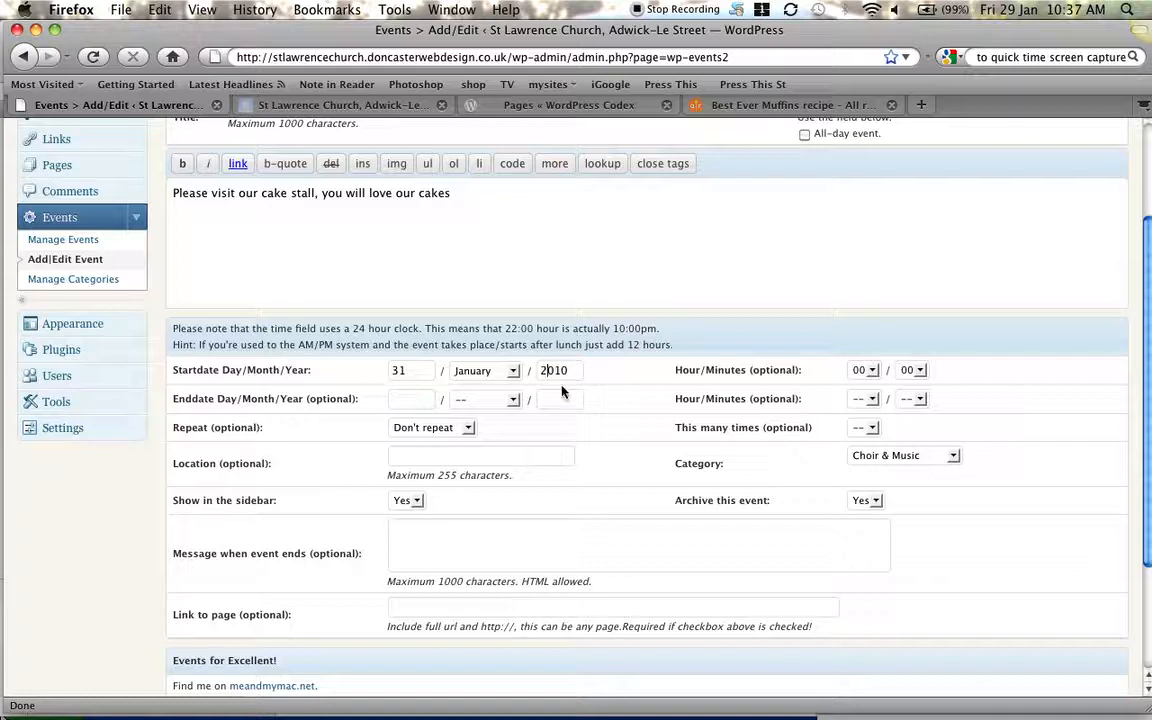
left_click(864, 368)
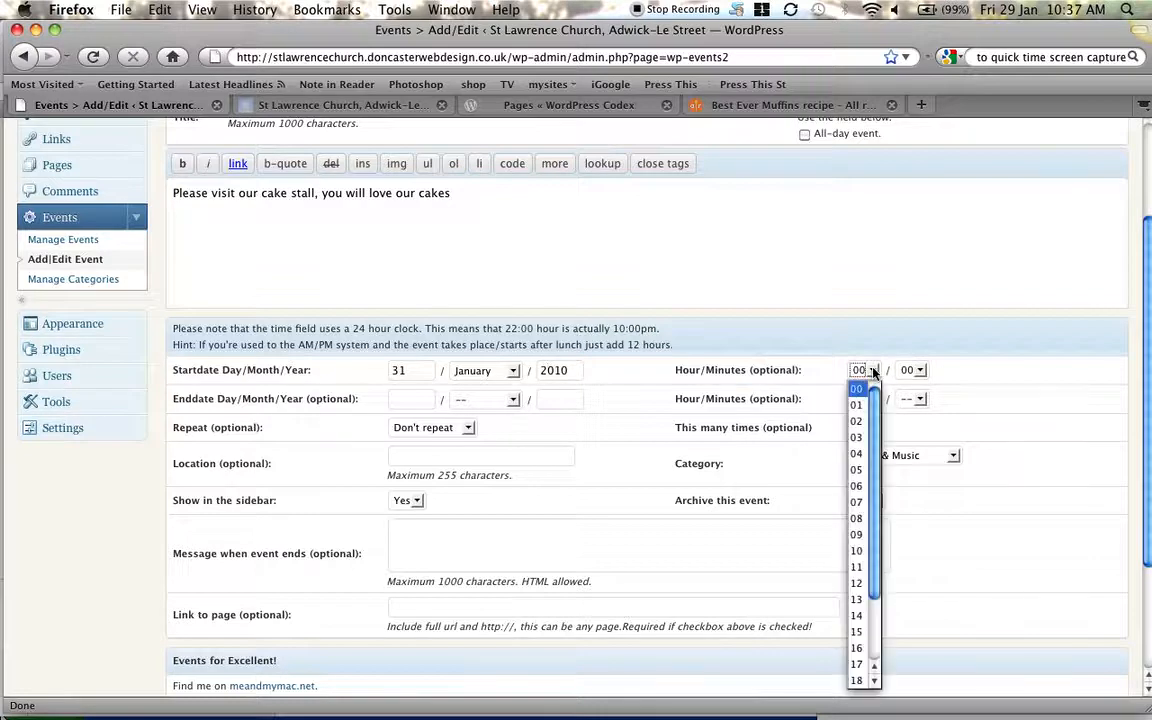
left_click(856, 582)
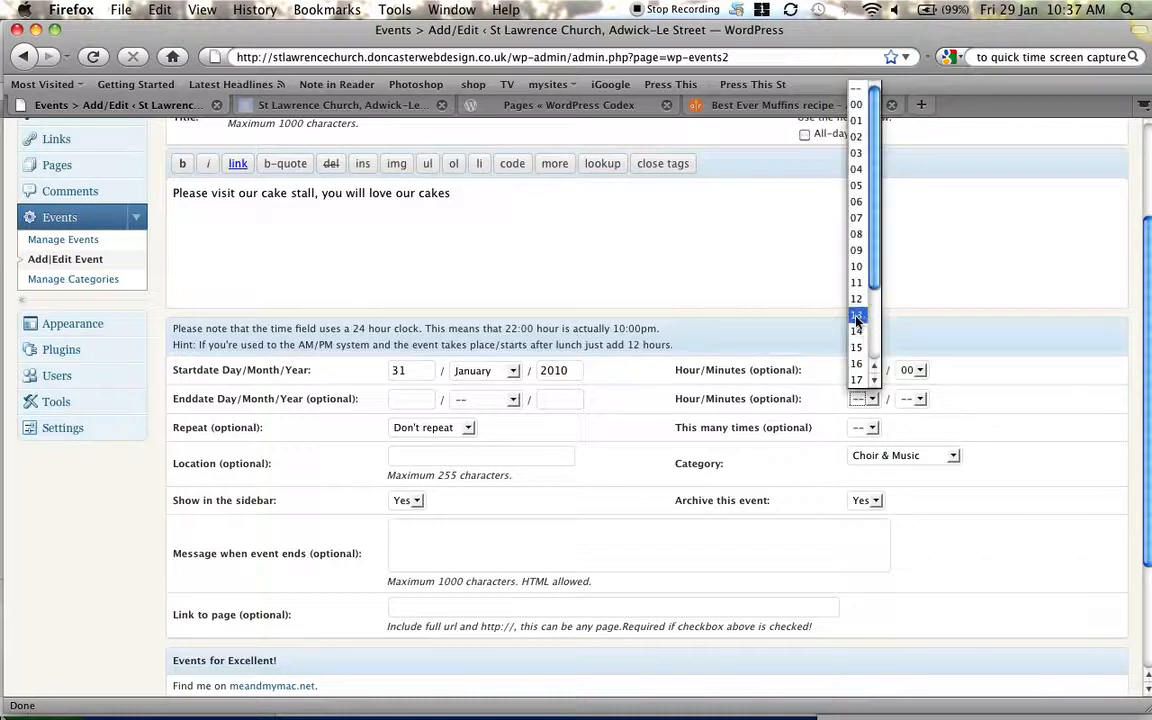
left_click(856, 314)
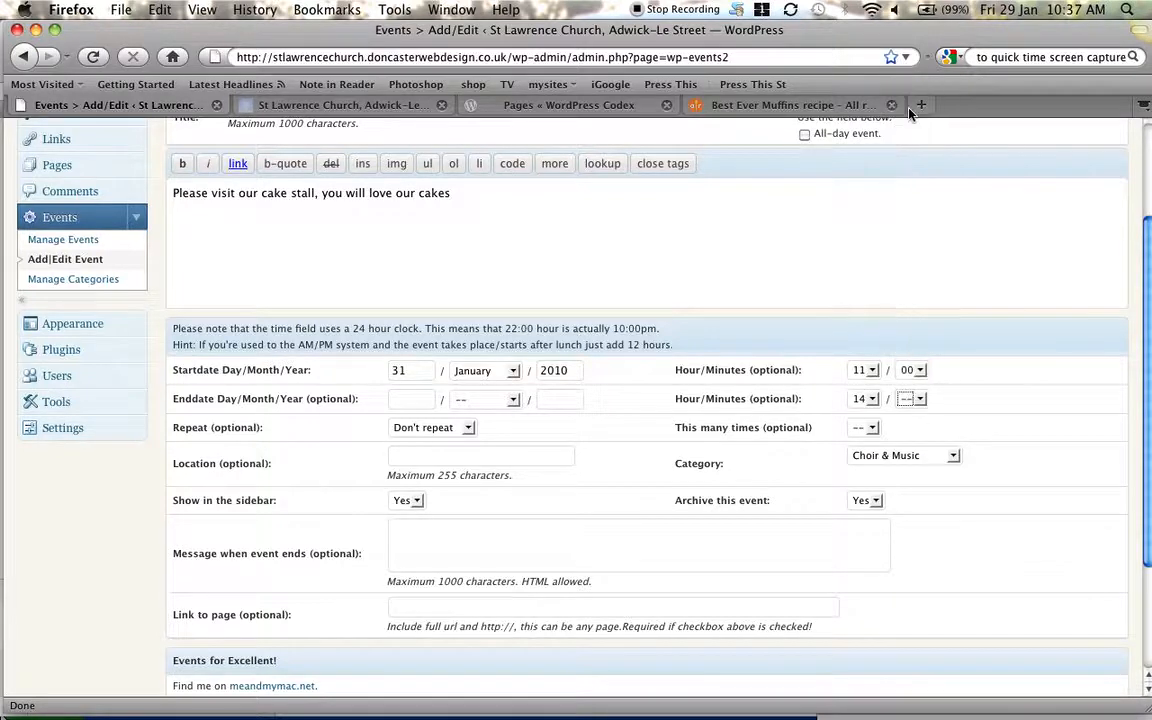
Enter St Lawrence Church as the location and file the event under Womens Fellowship
scroll("down", 3)
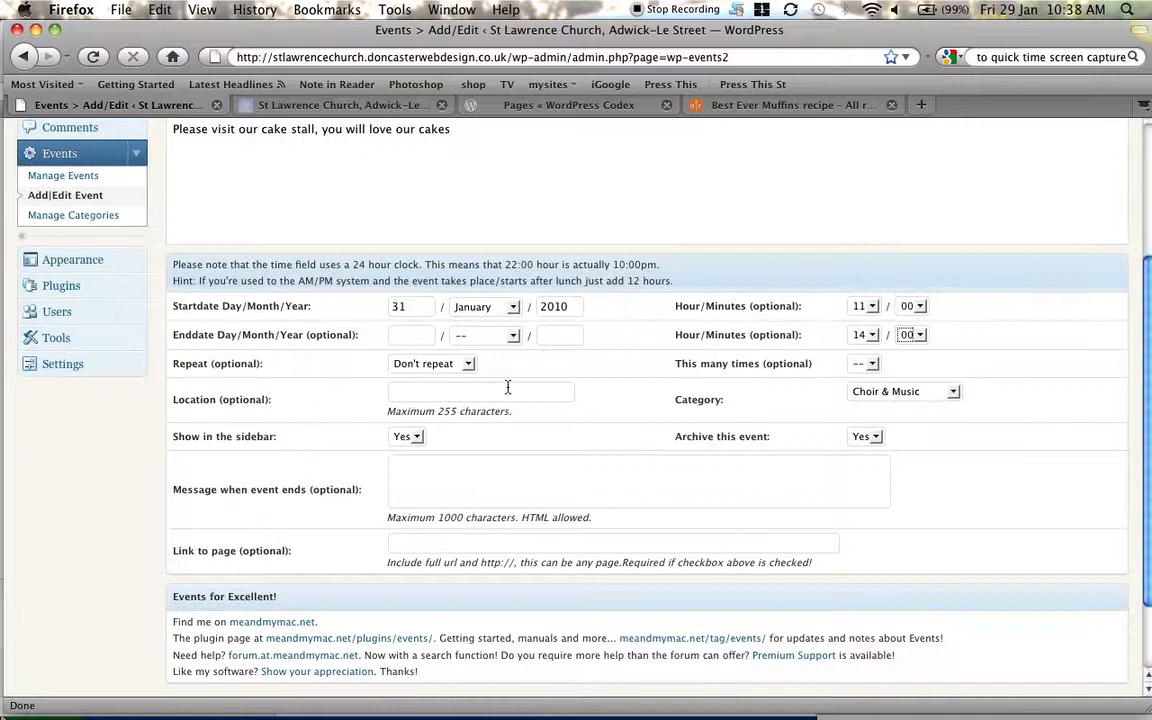
mouse_move(466, 364)
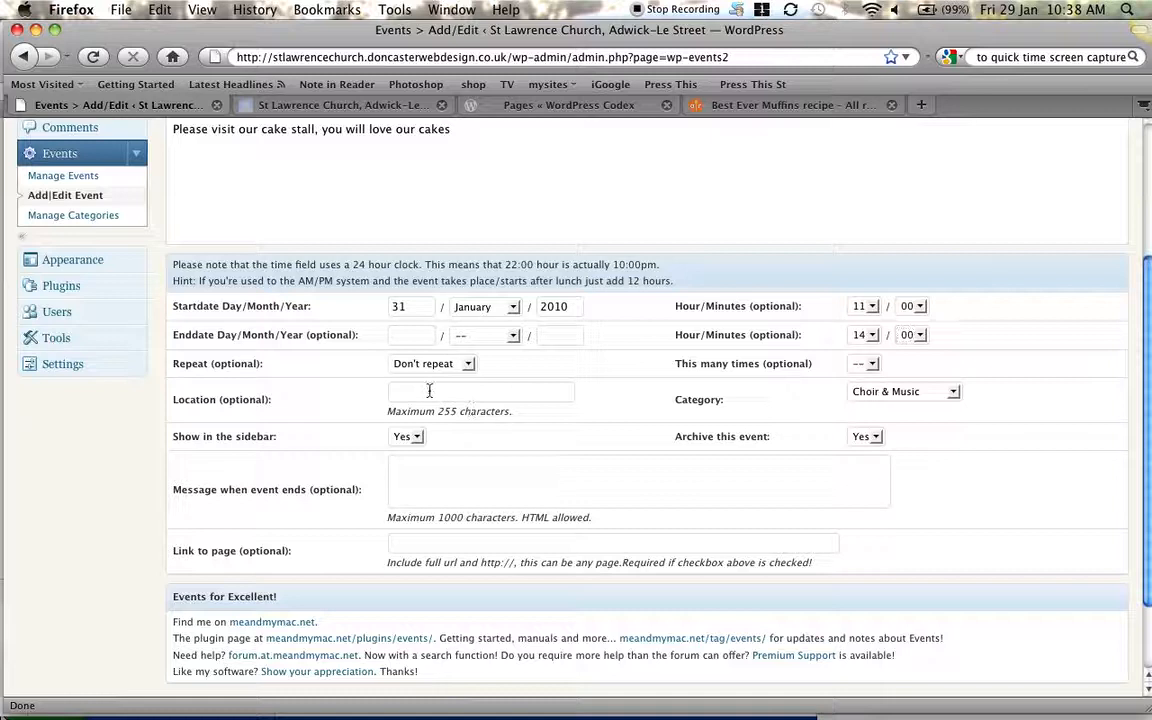
type("S")
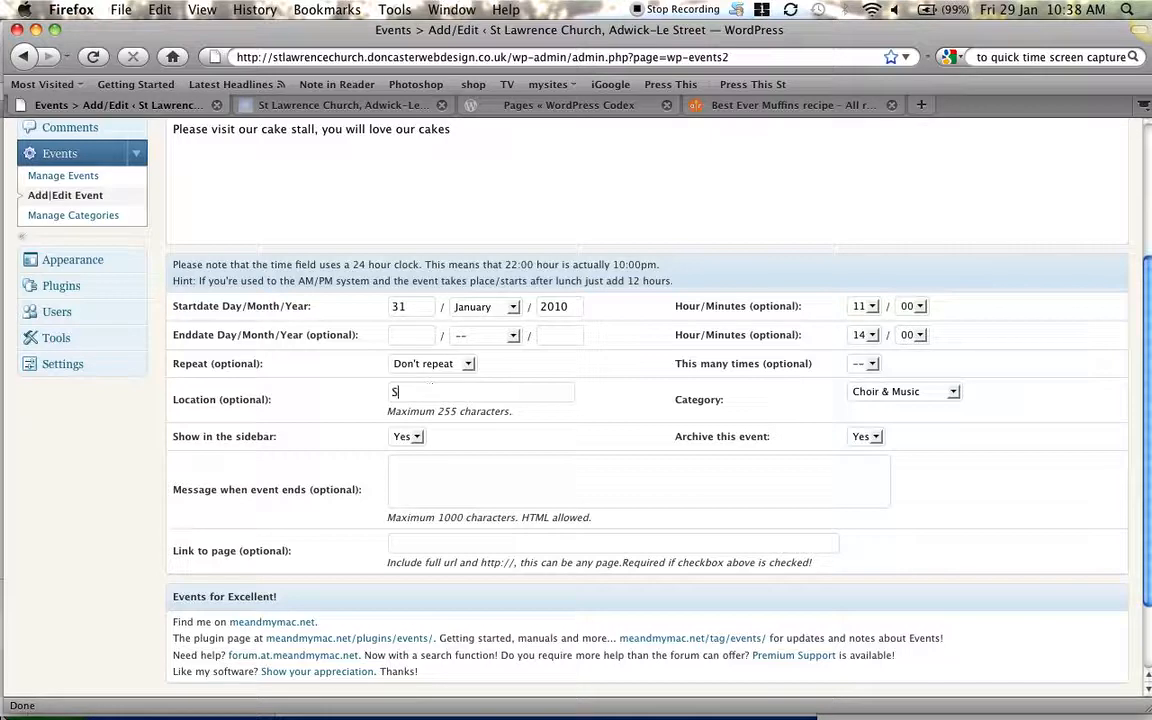
type("t Lawrence Church")
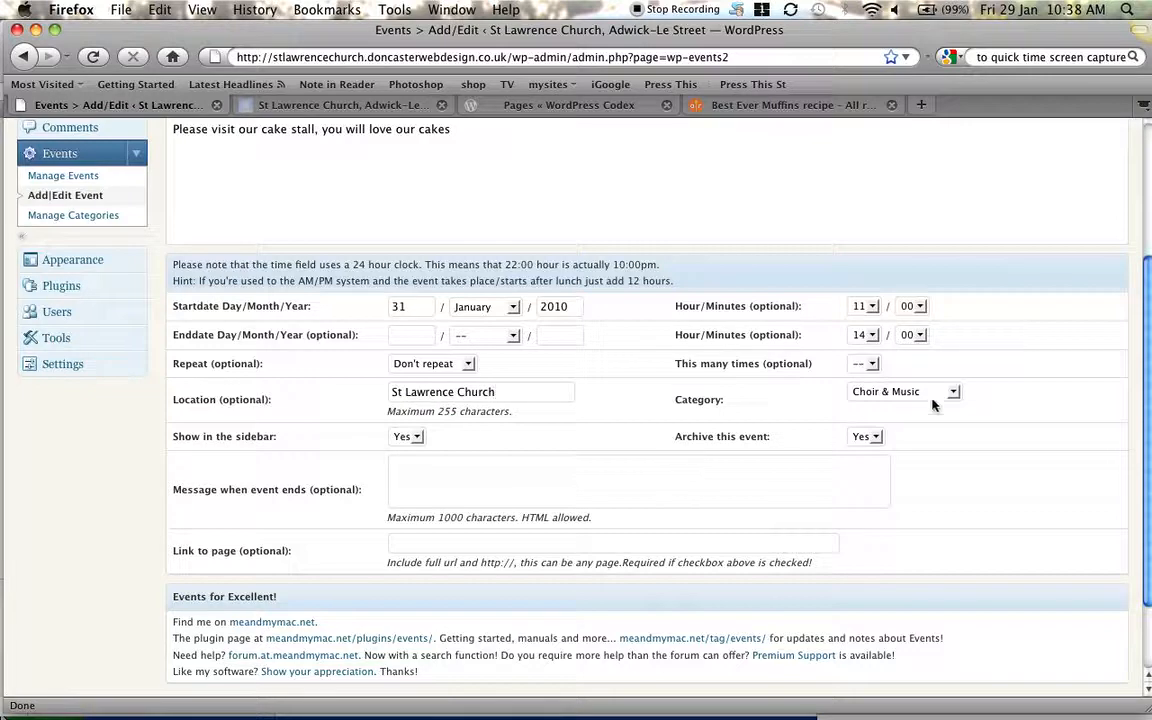
left_click(952, 390)
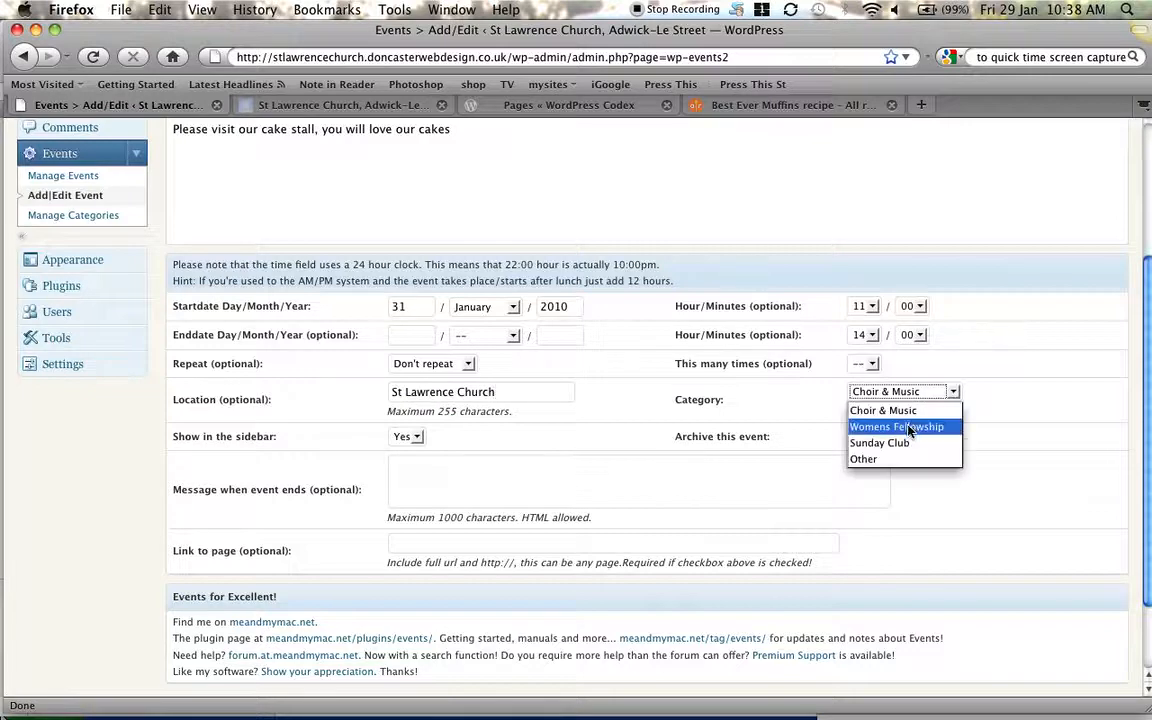
left_click(896, 426)
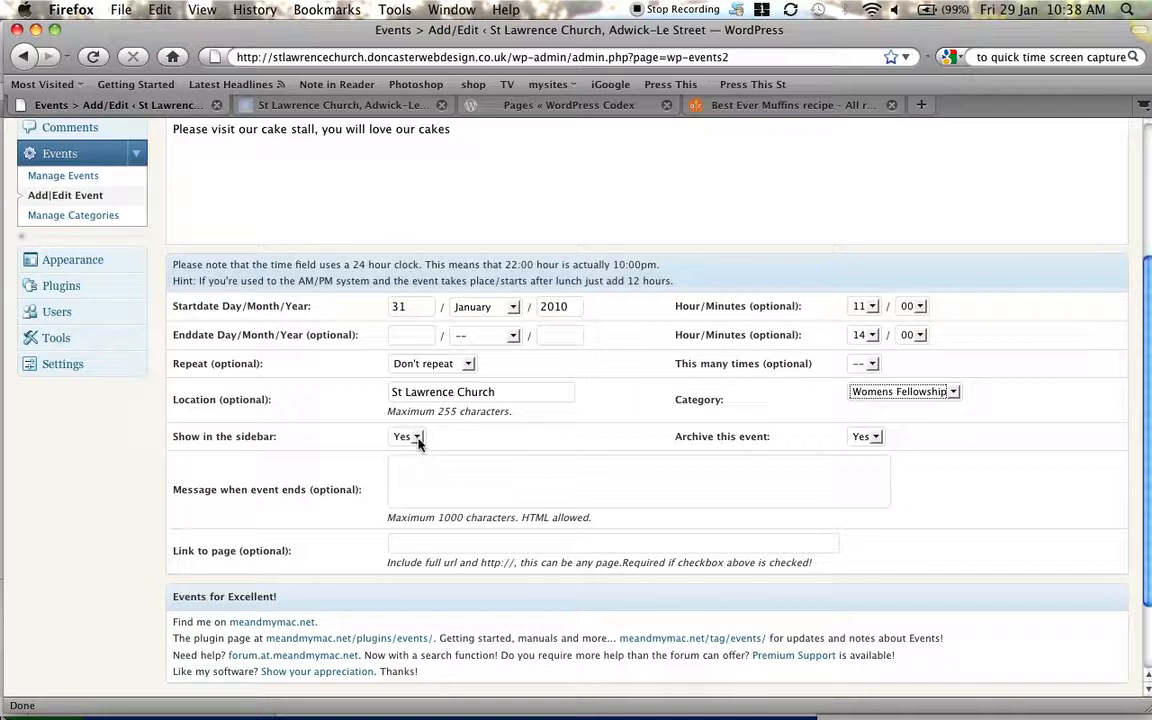
mouse_move(866, 444)
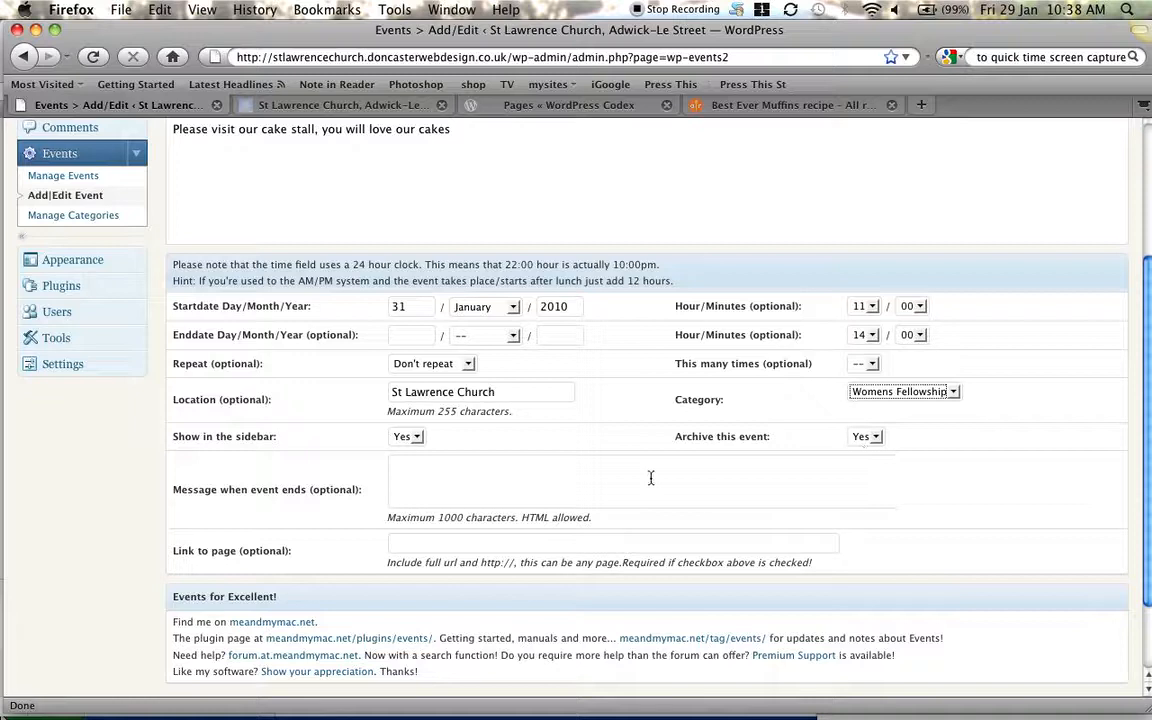
mouse_move(456, 496)
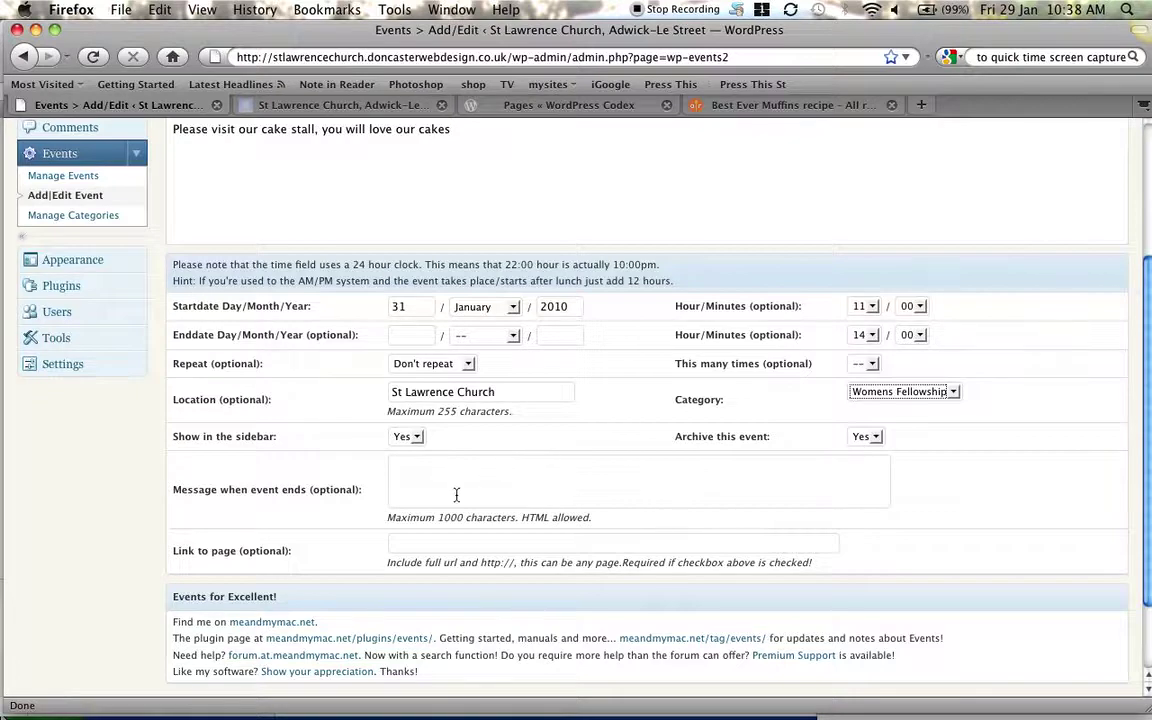
Save the cake stall event, leaving a fresh blank Add event form
scroll("down", 3)
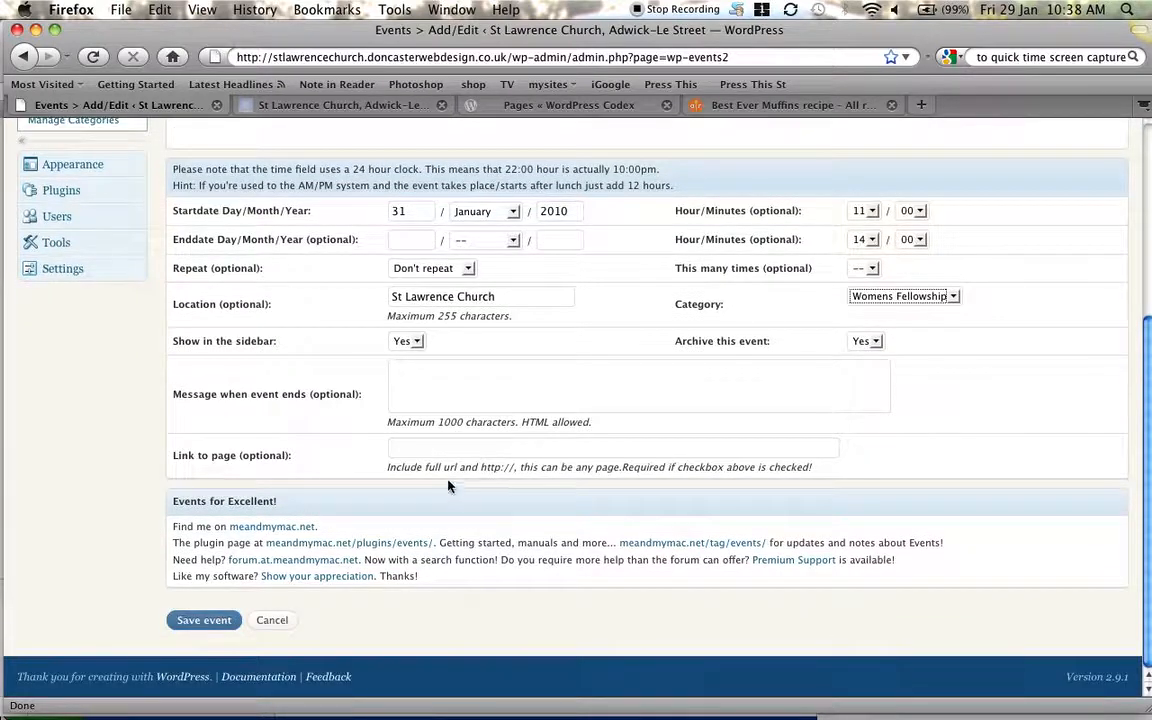
mouse_move(250, 610)
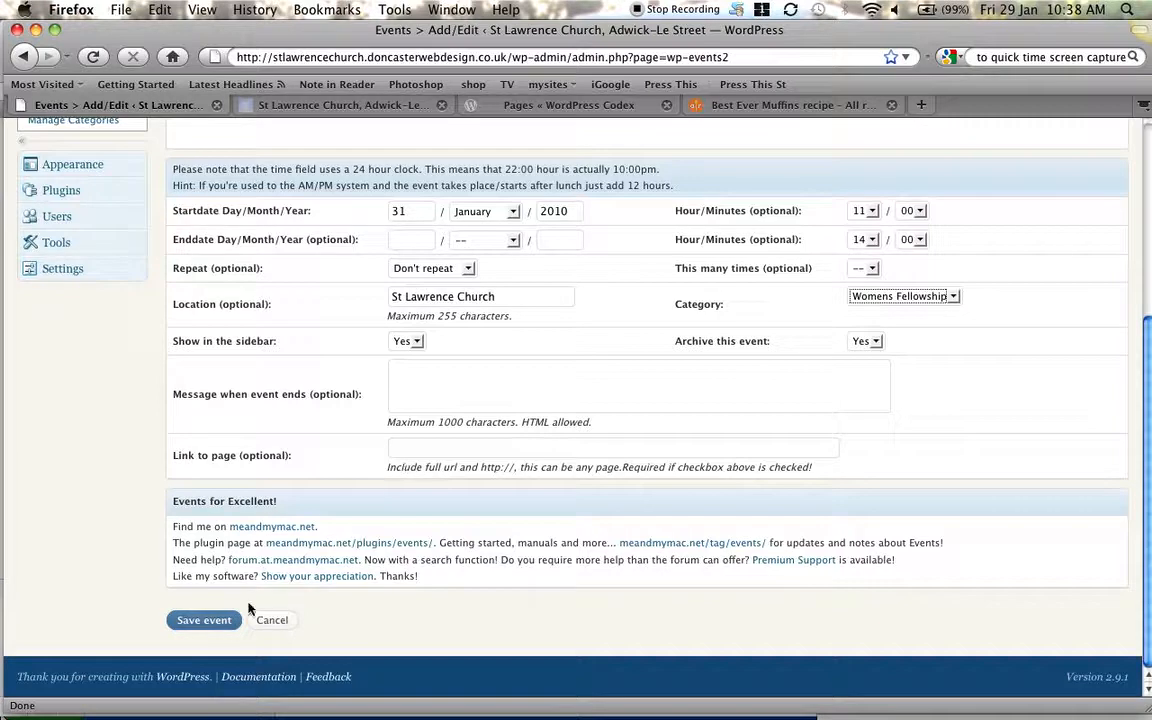
left_click(204, 620)
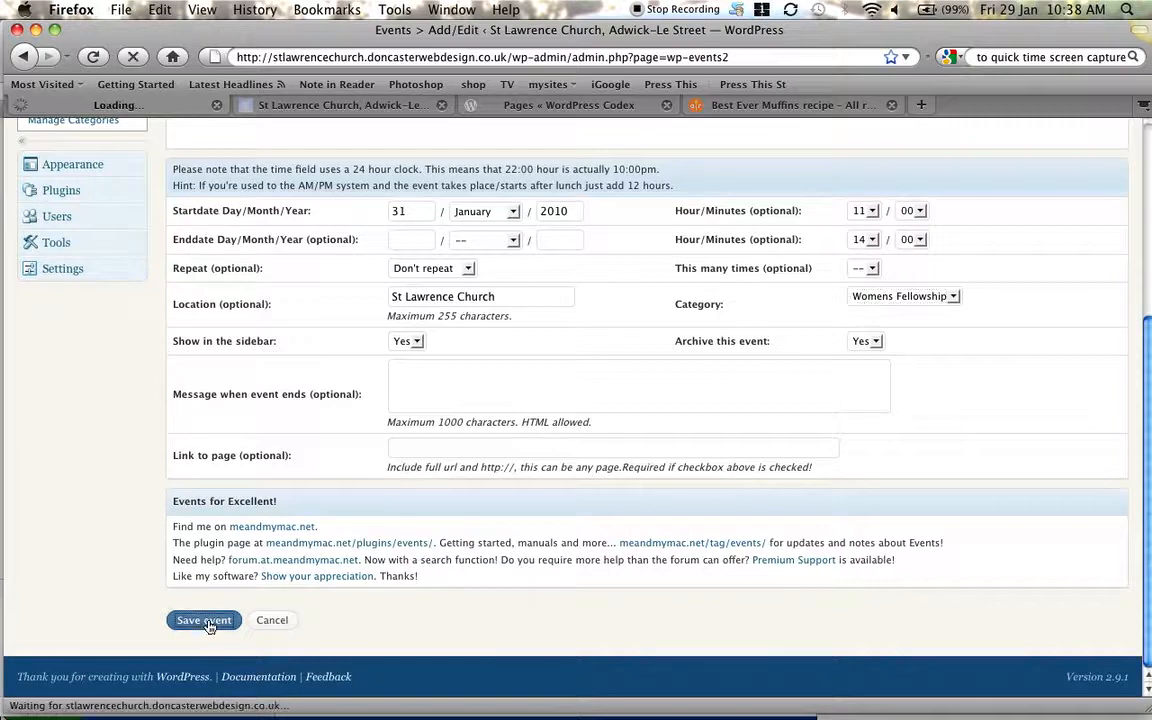
left_click(204, 620)
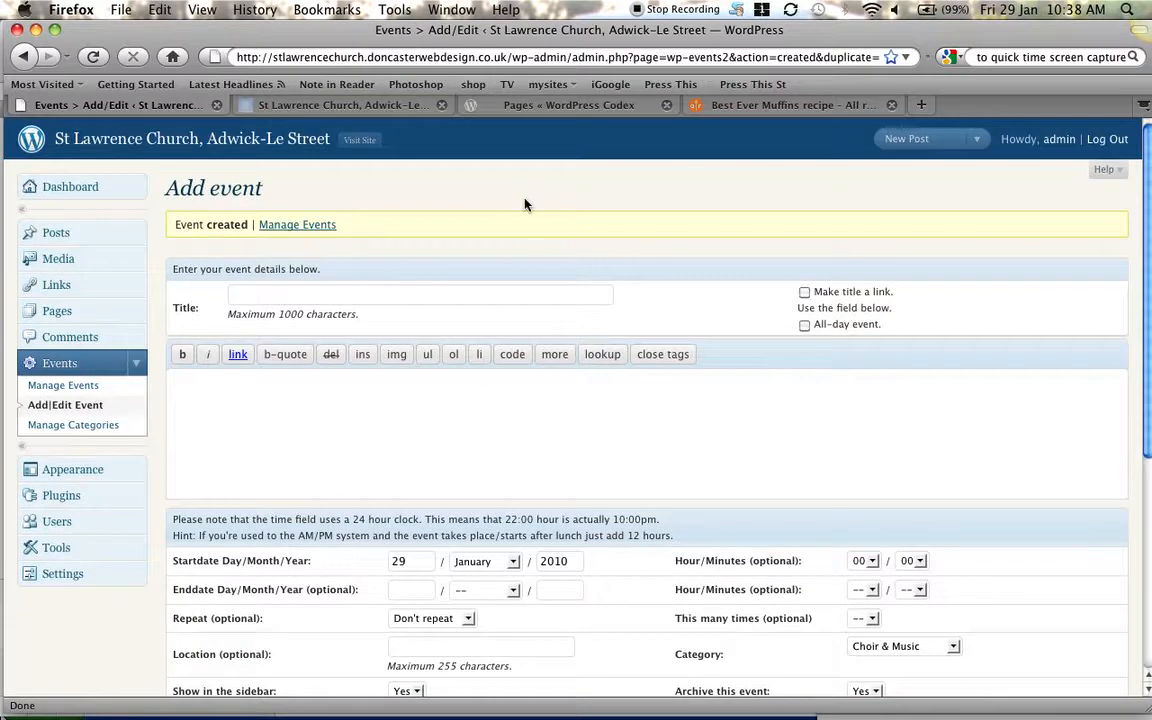
Check the website's Events page and home Highlighted events list the Cake Stall on 31 January 2010
left_click(340, 104)
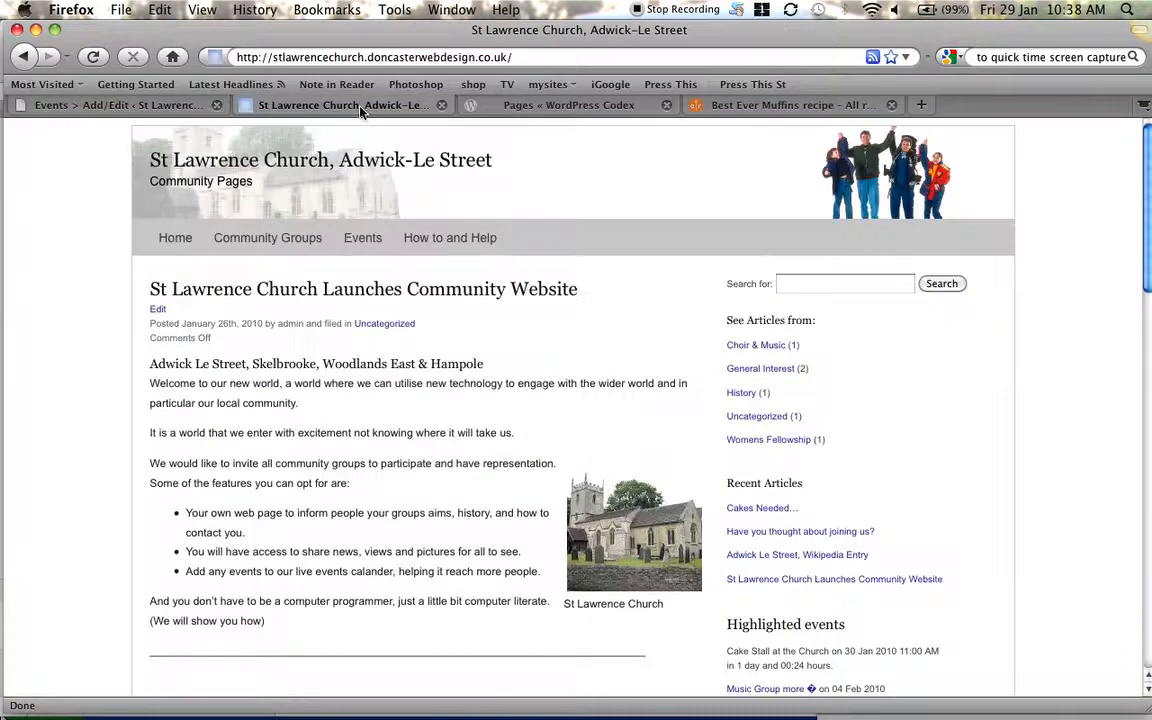
mouse_move(362, 238)
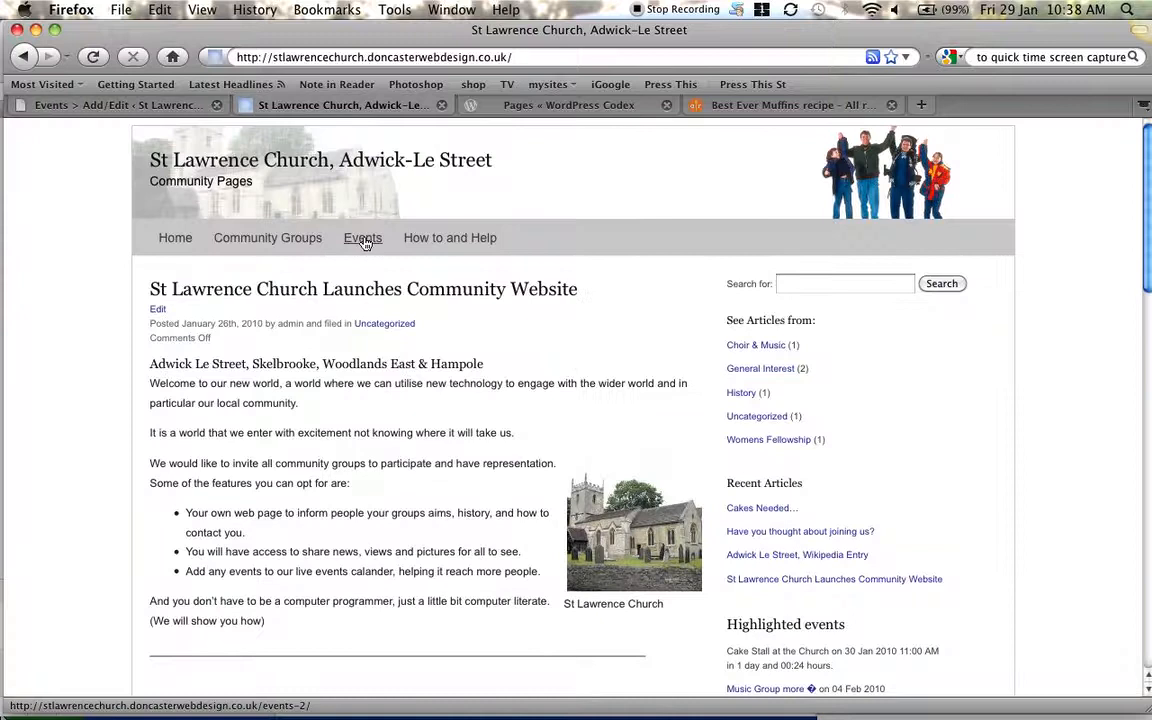
left_click(364, 236)
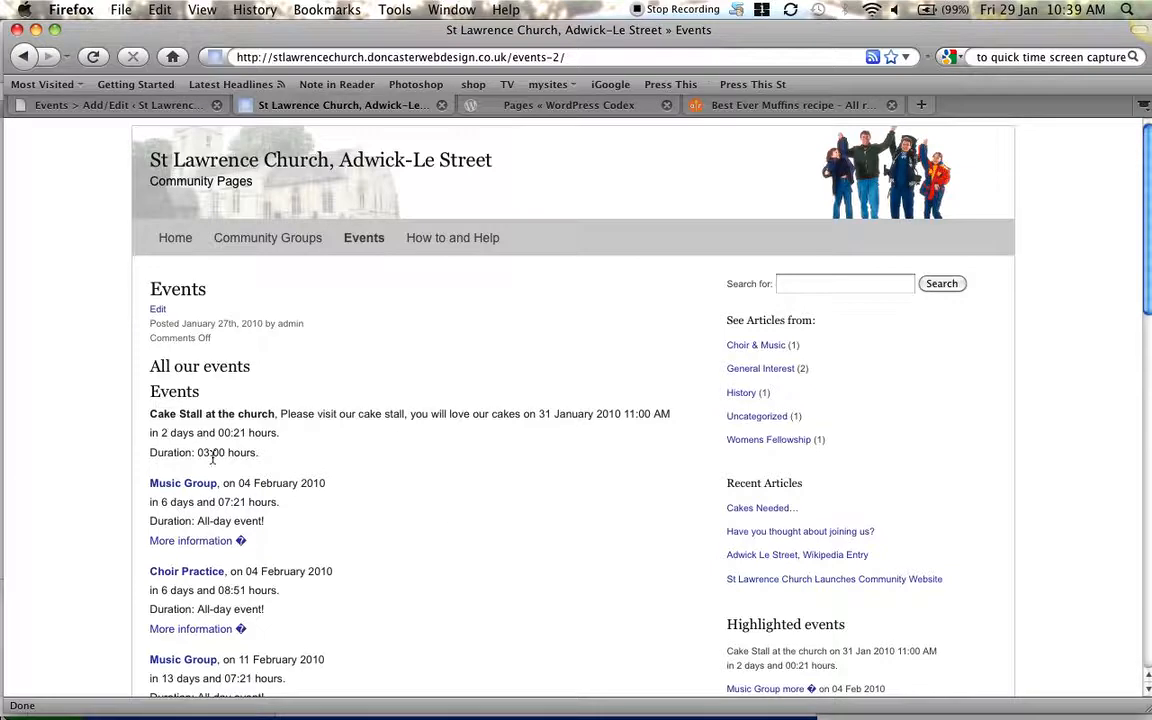
mouse_move(218, 250)
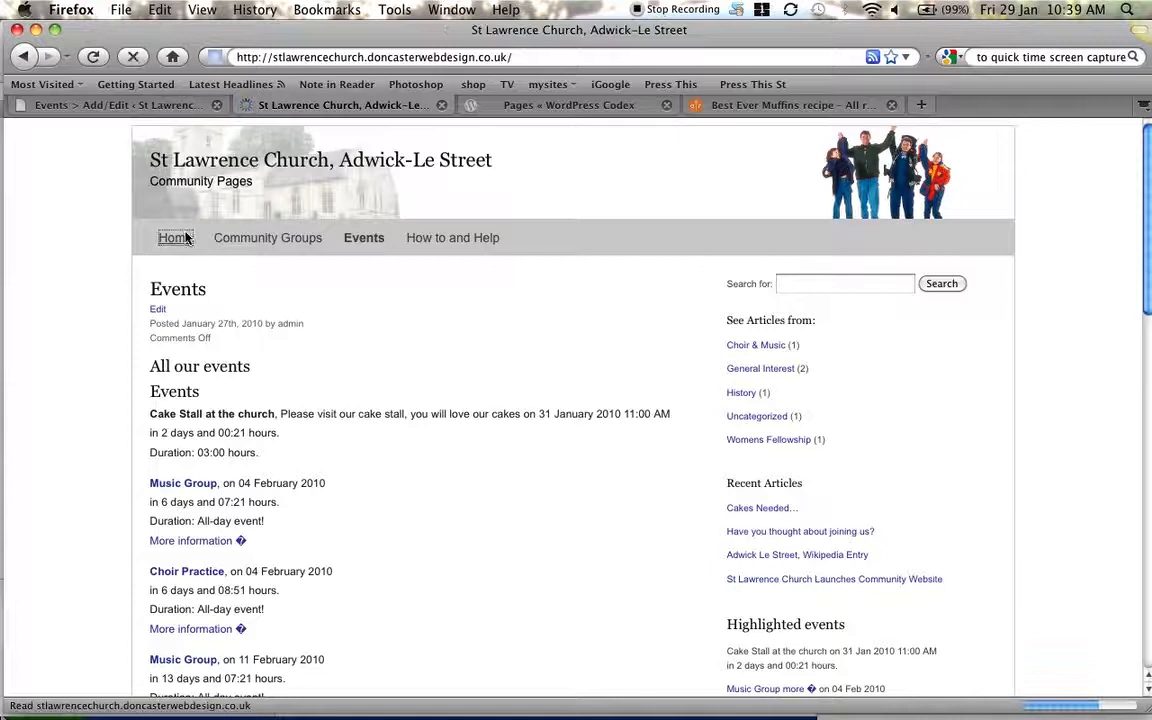
left_click(172, 236)
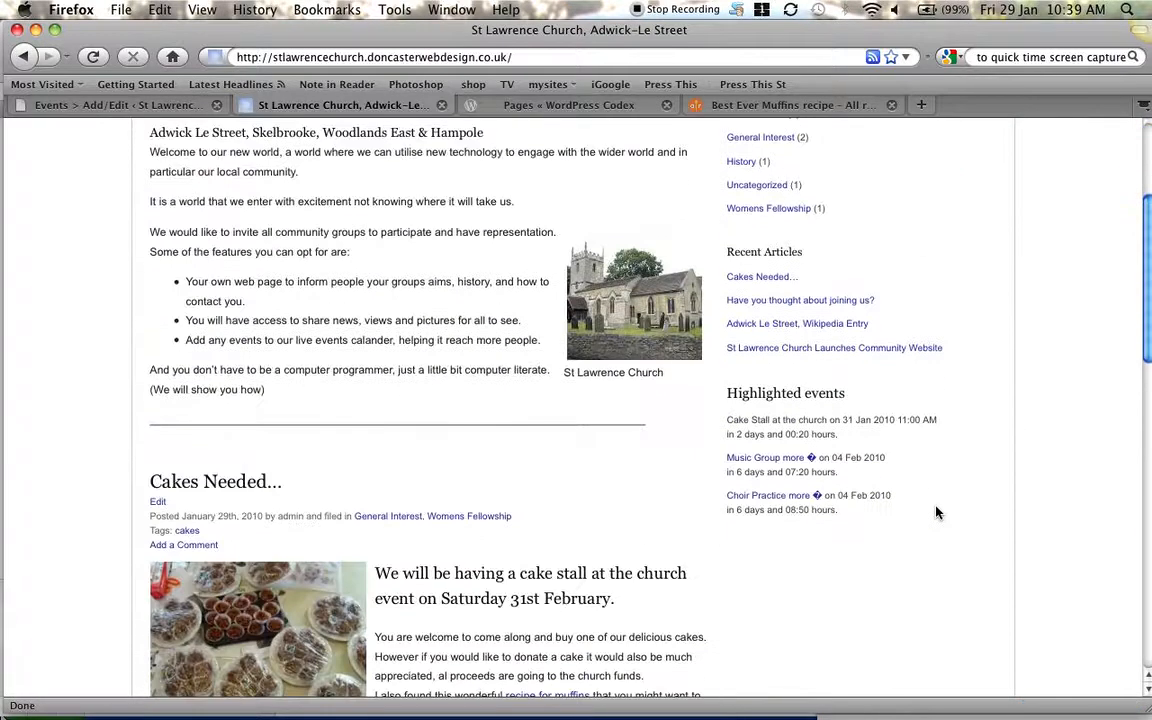
mouse_move(856, 444)
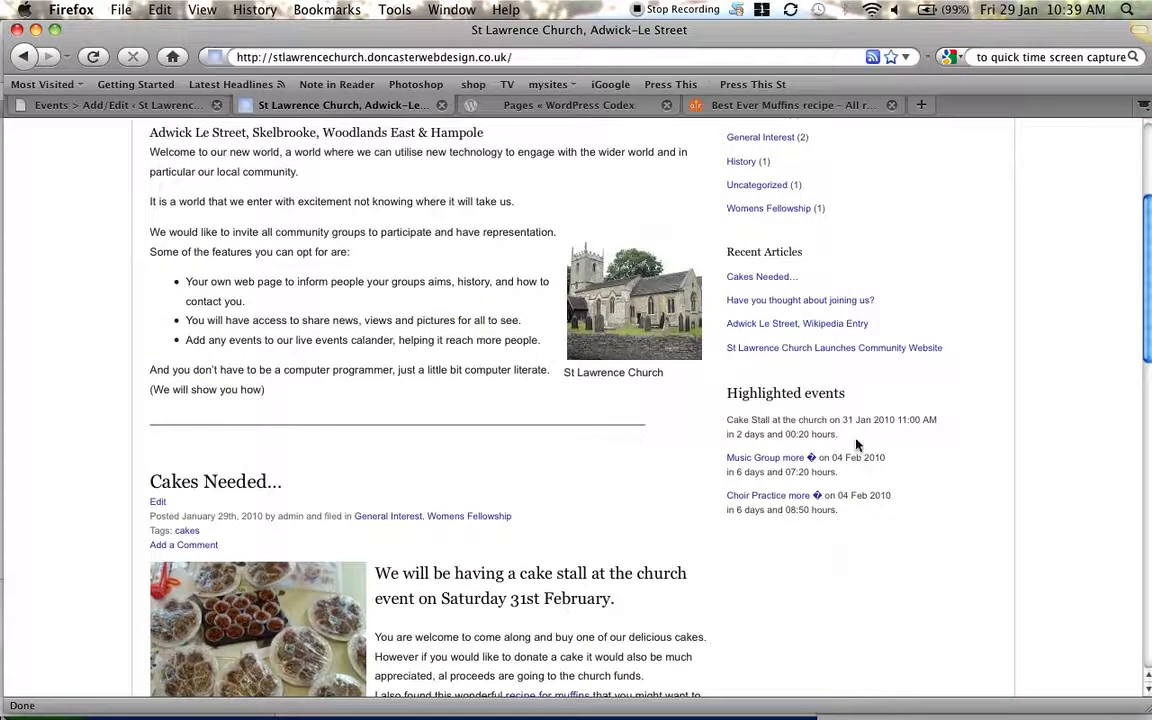
mouse_move(892, 422)
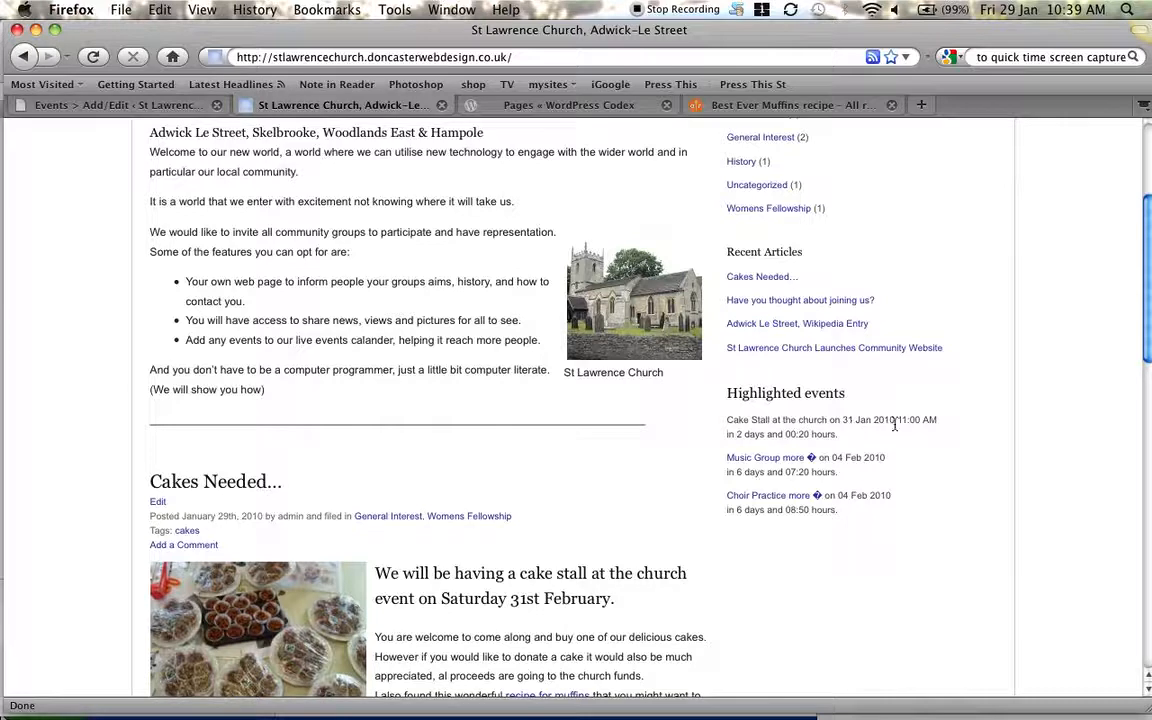
mouse_move(600, 514)
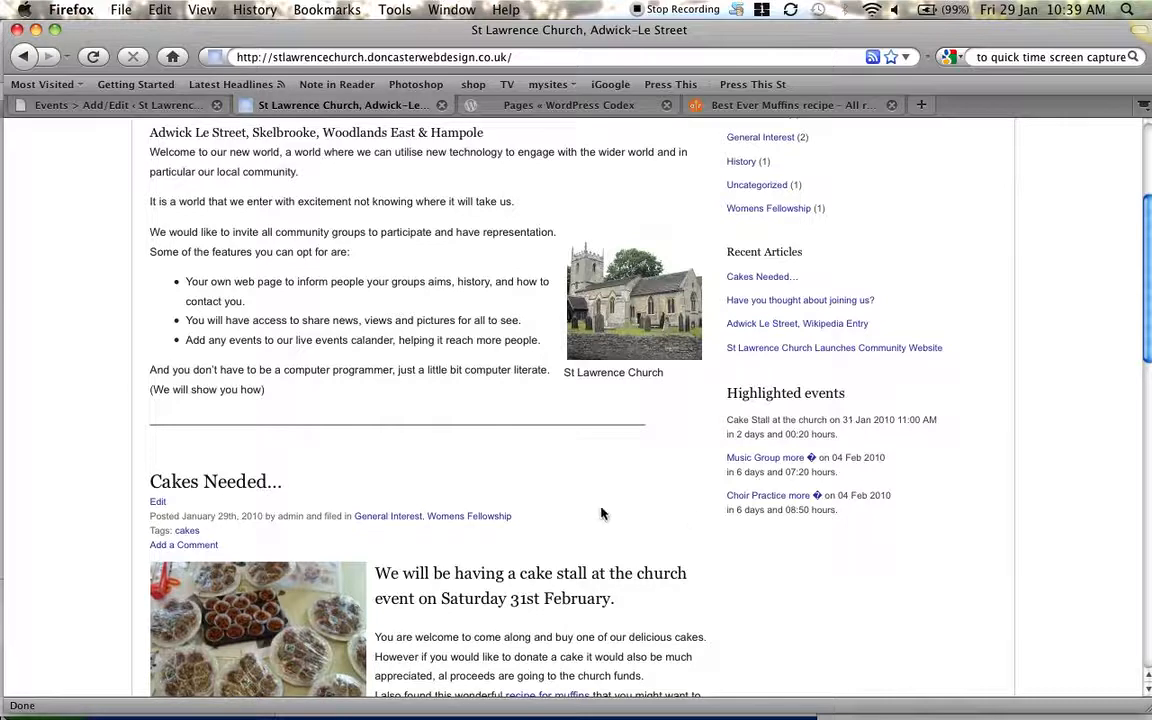